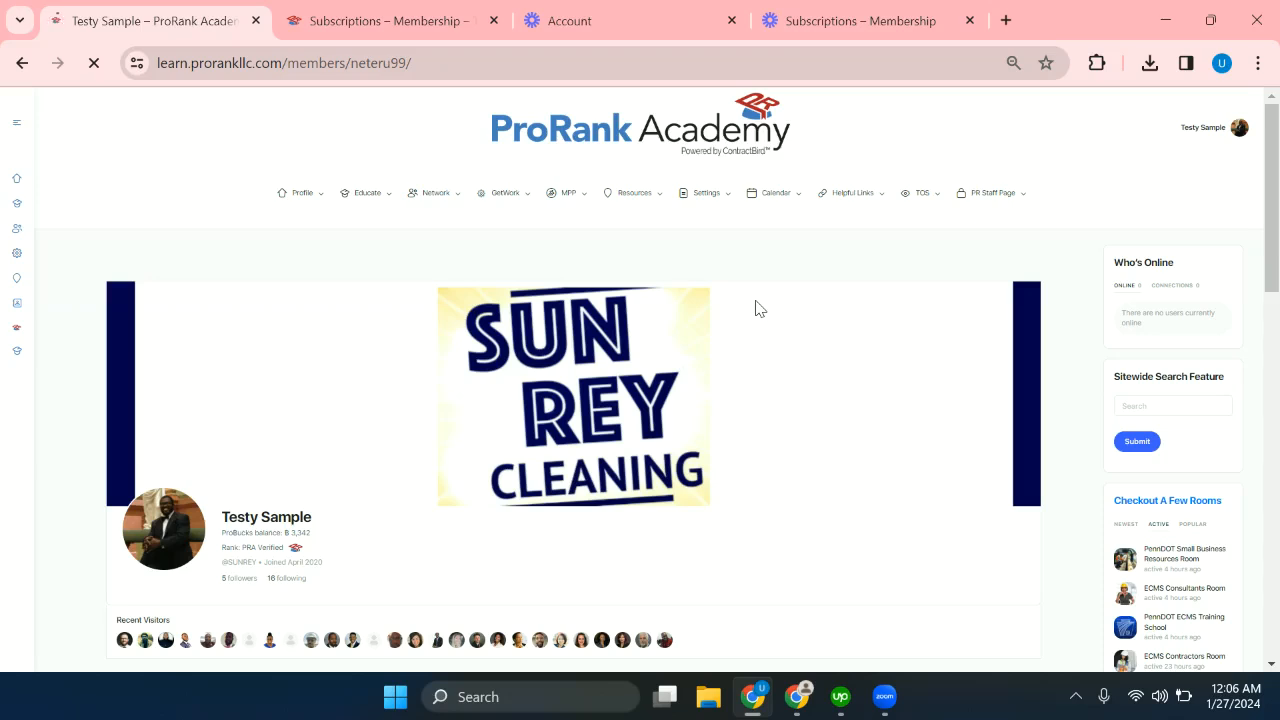
- Glance at the Settings menu, then open Testy Sample's Multi Account tab and scroll its list
left_click(706, 192)
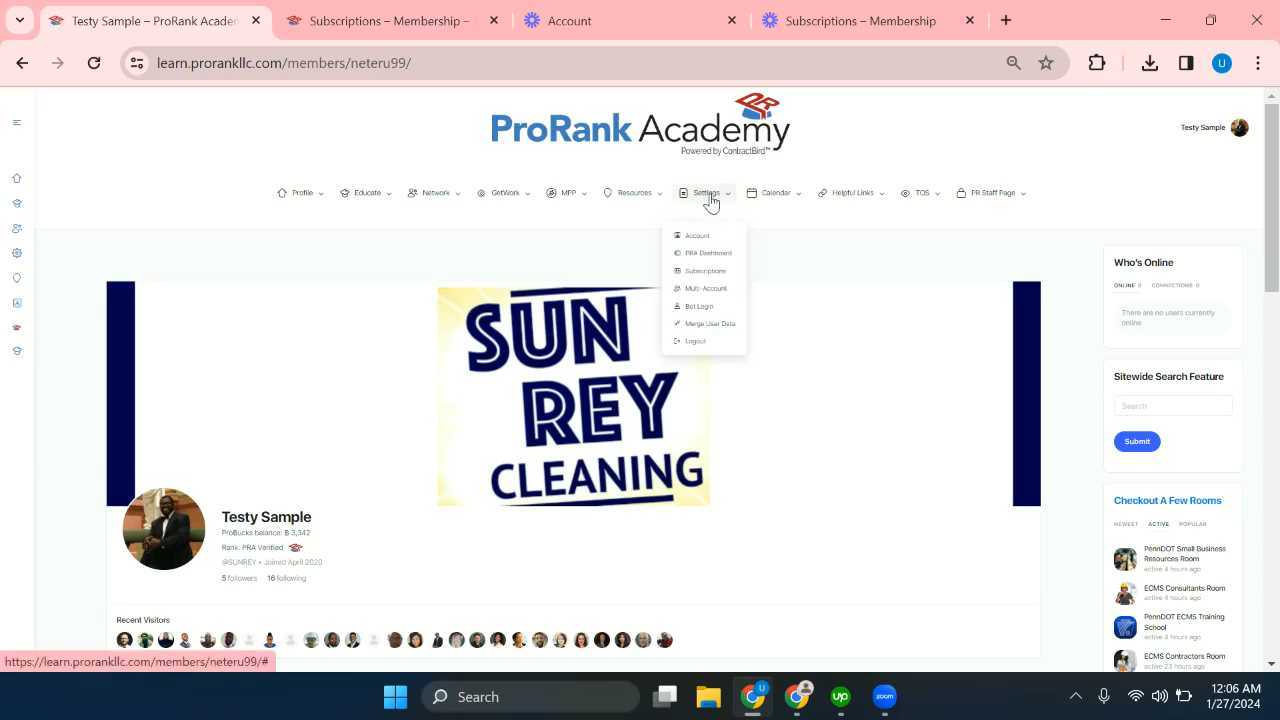
mouse_move(704, 289)
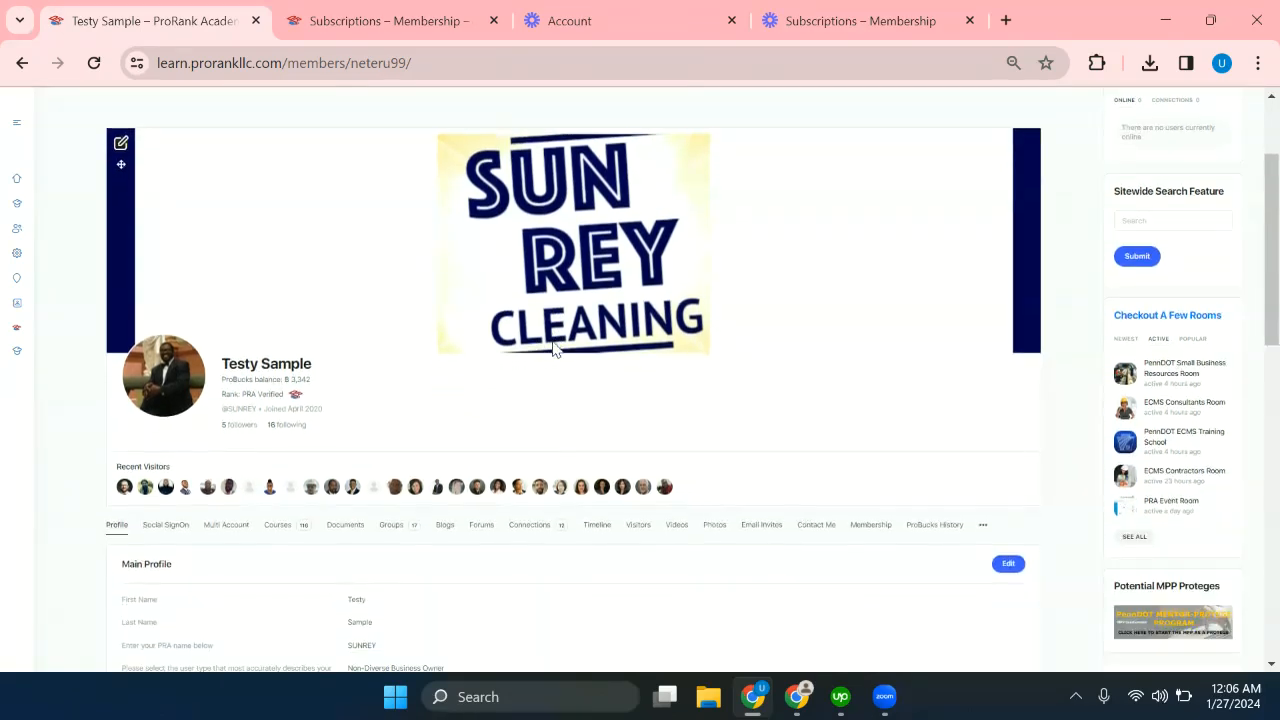
scroll("down", 3)
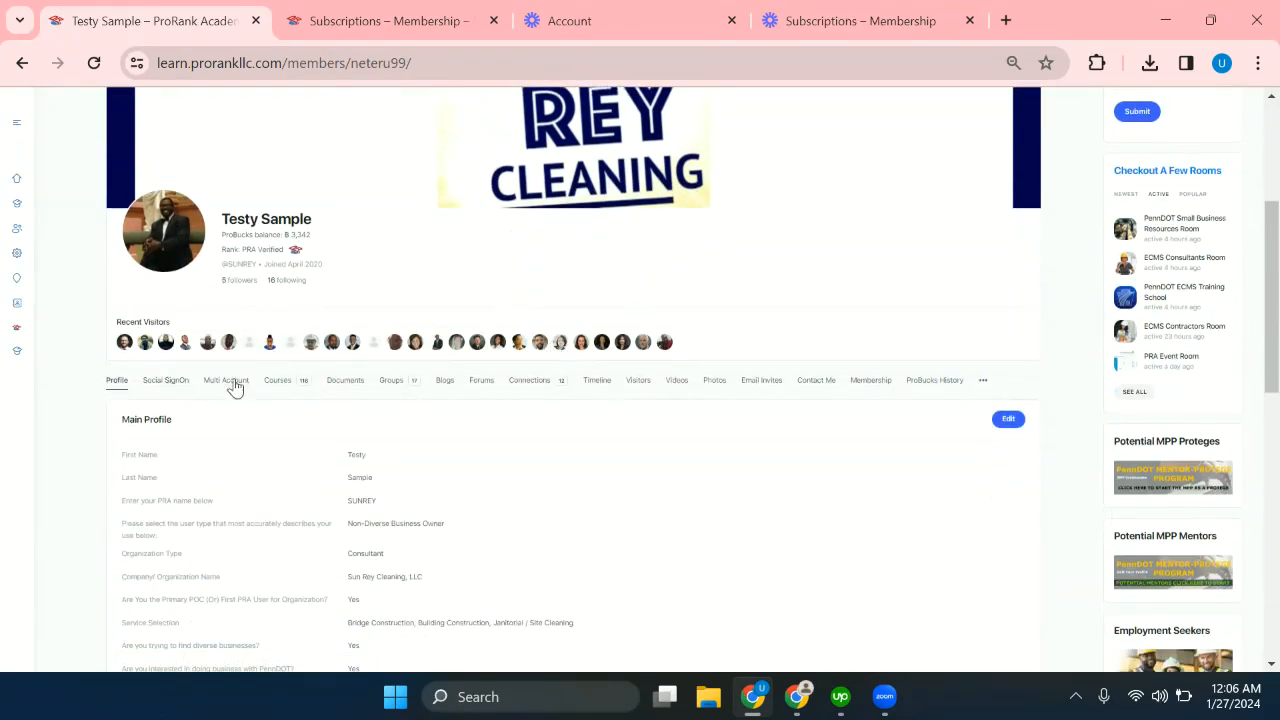
left_click(225, 380)
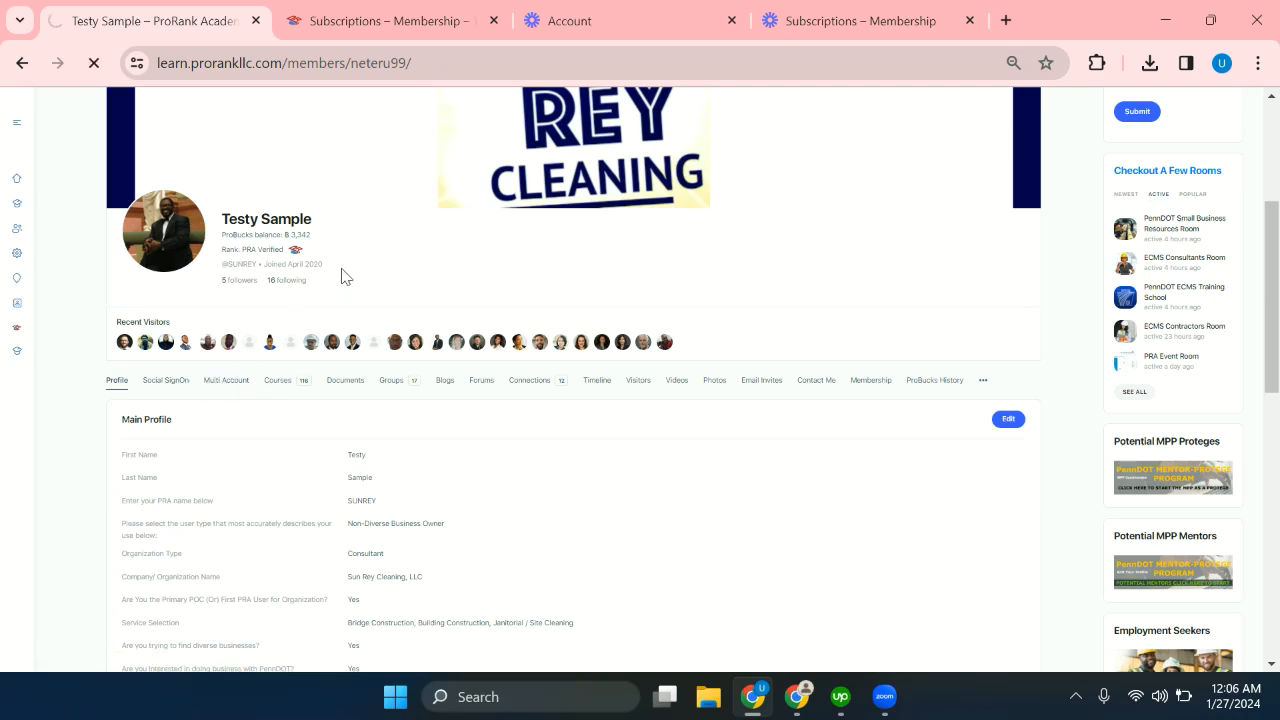
scroll("down", 3)
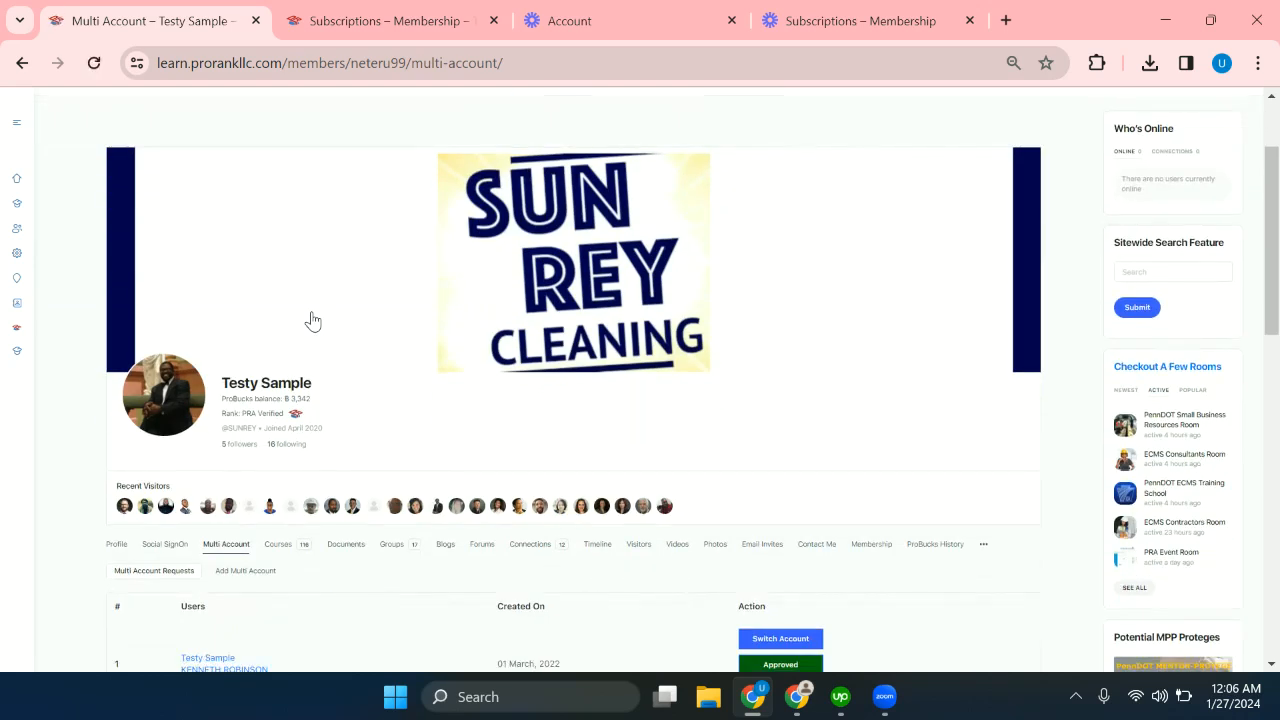
scroll("down", 3)
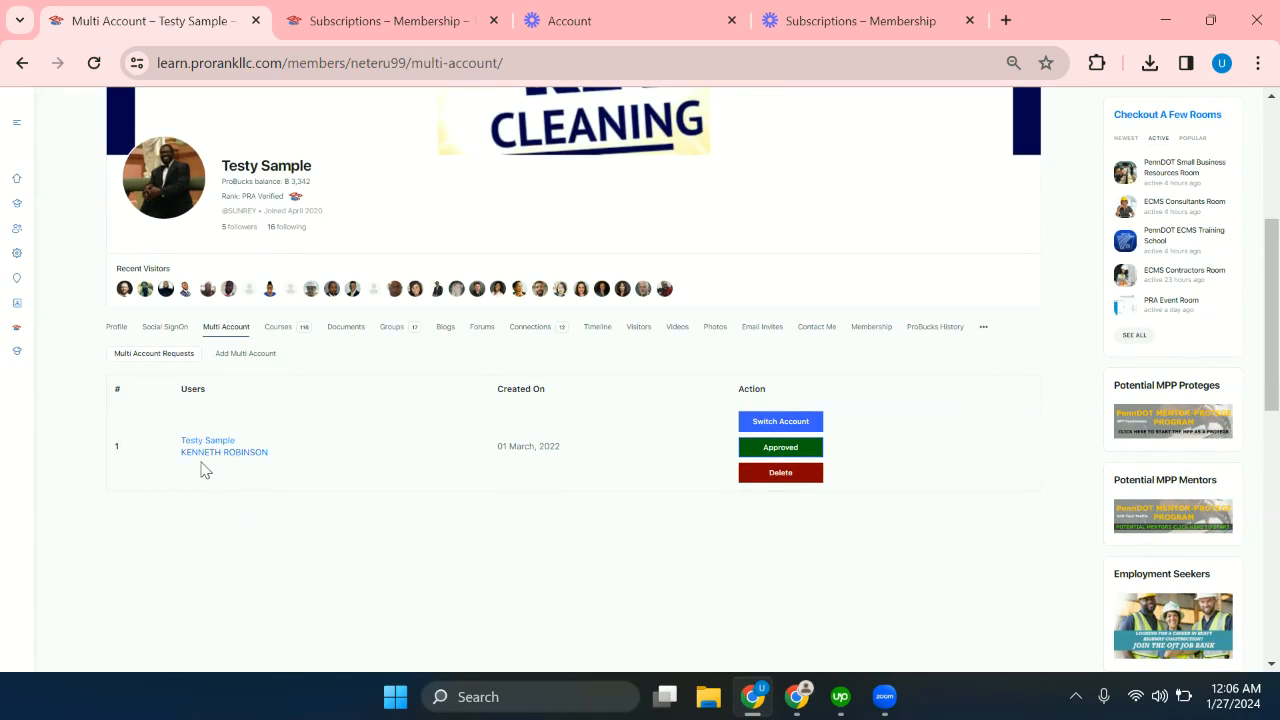
mouse_move(595, 490)
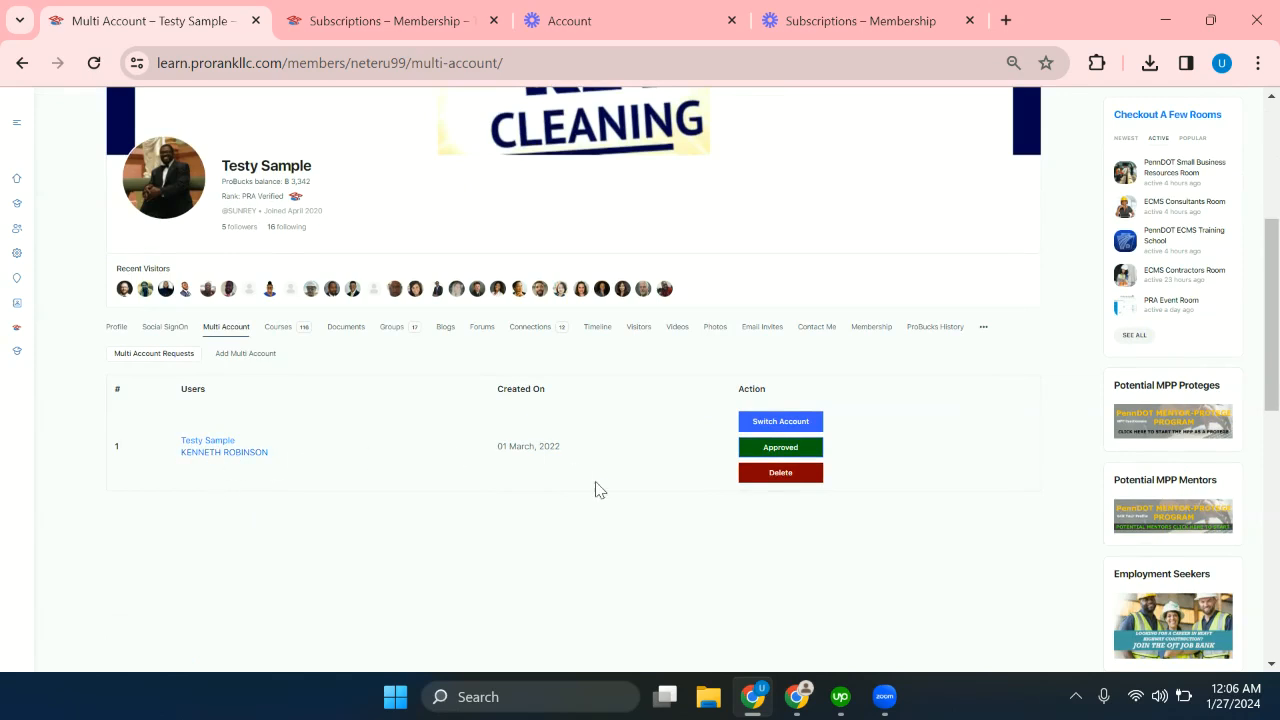
mouse_move(779, 421)
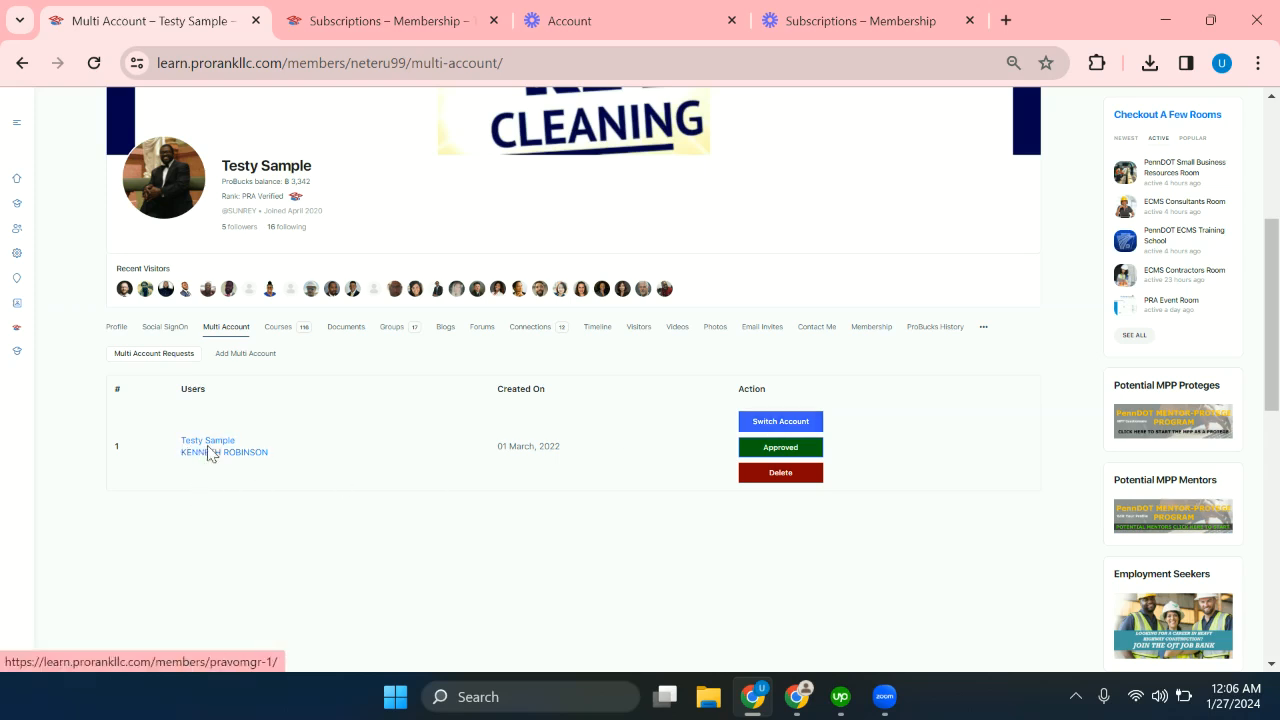
mouse_move(333, 238)
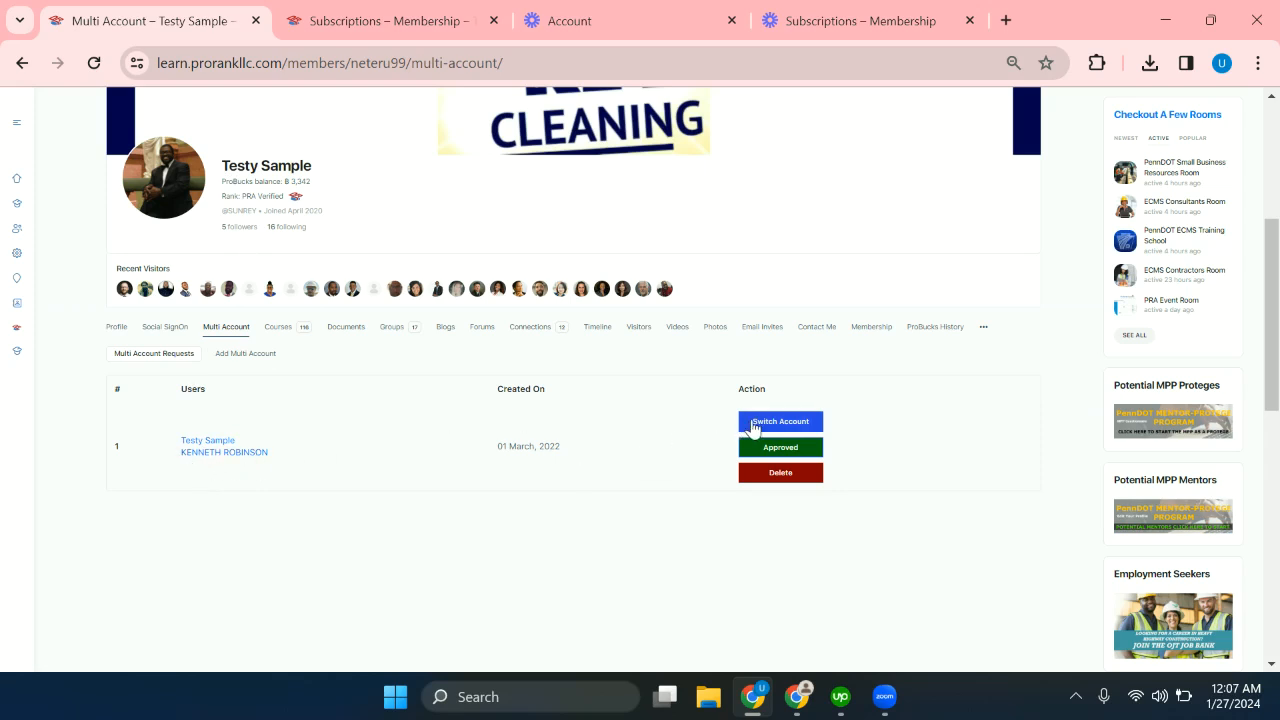
mouse_move(762, 428)
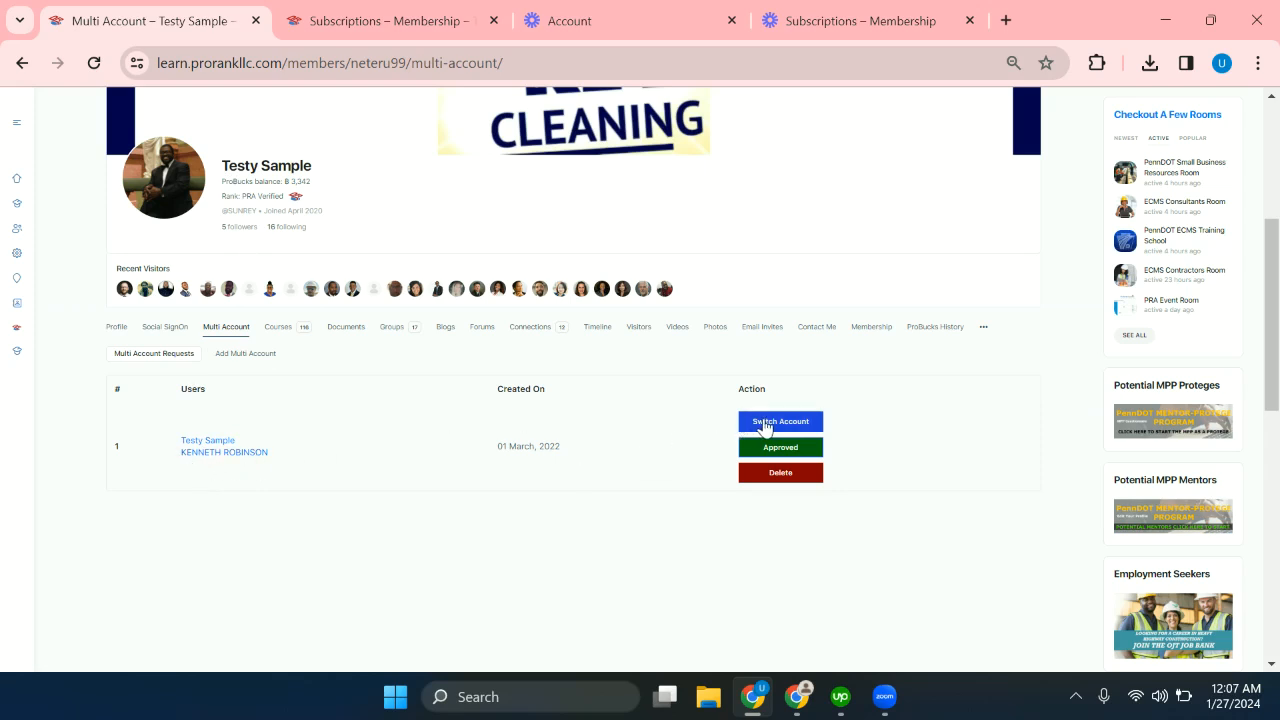
left_click(780, 421)
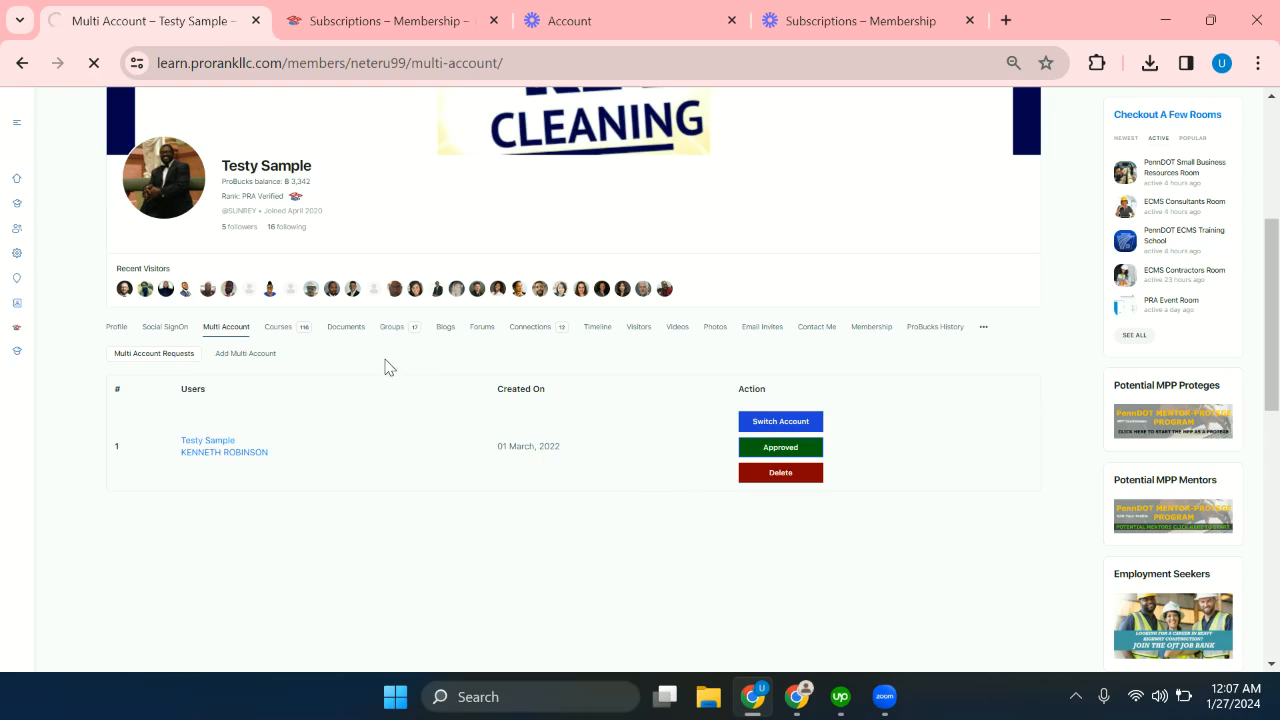
left_click(780, 421)
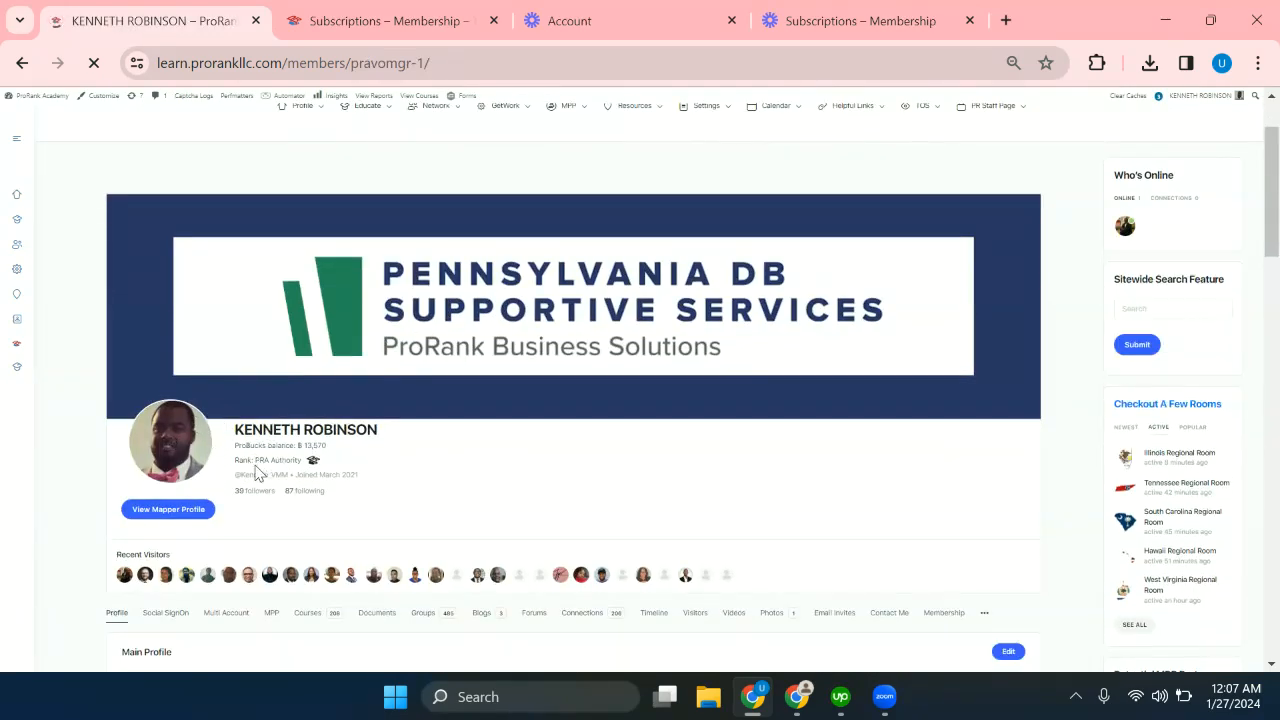
scroll("down", 3)
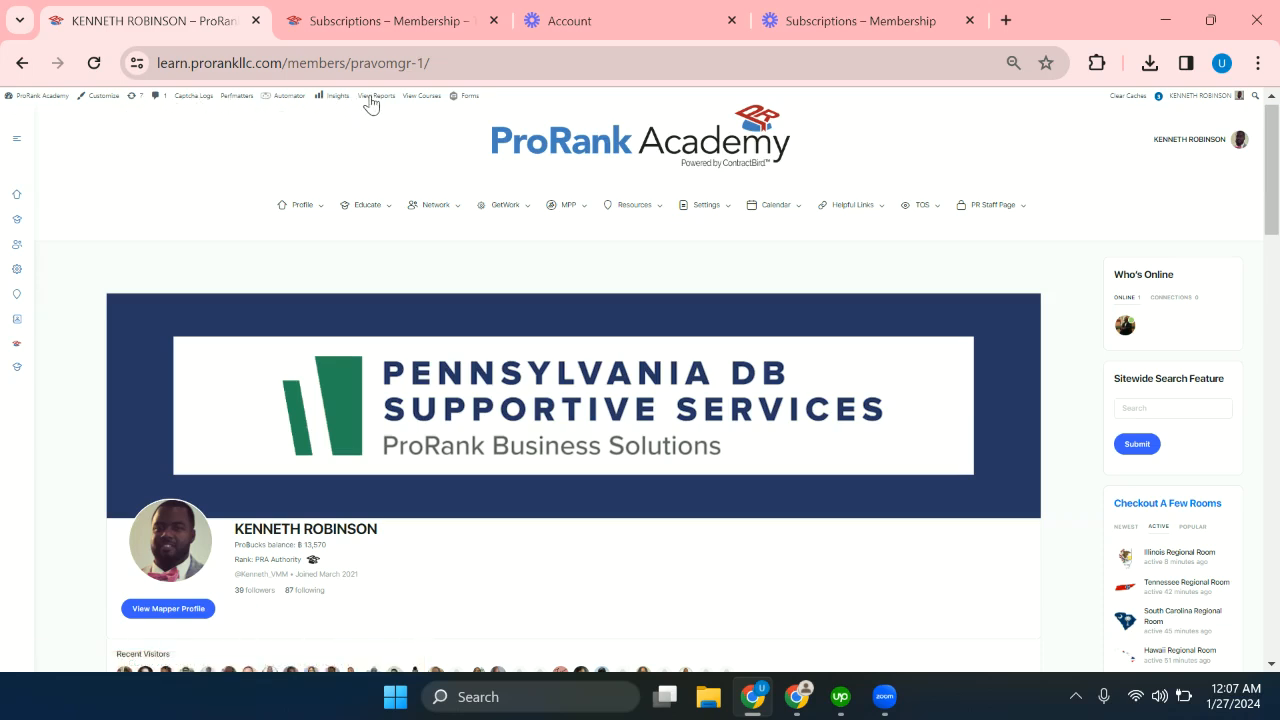
scroll("down", 3)
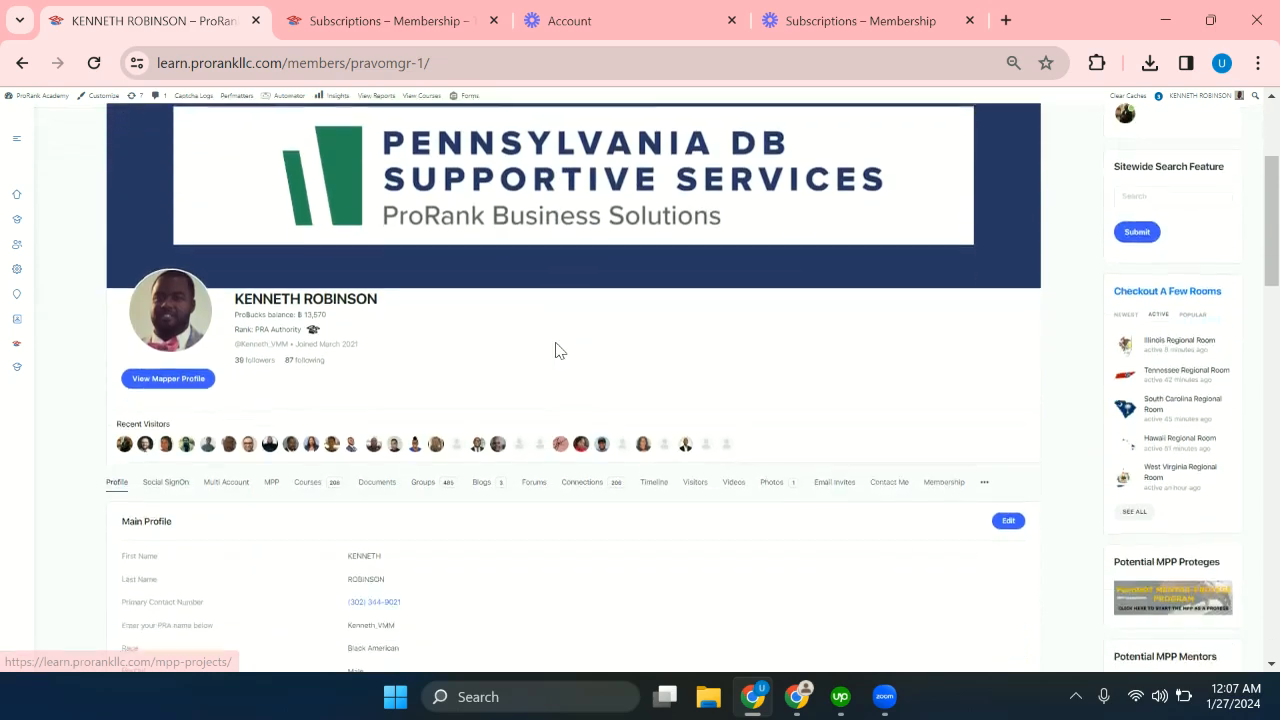
scroll("down", 3)
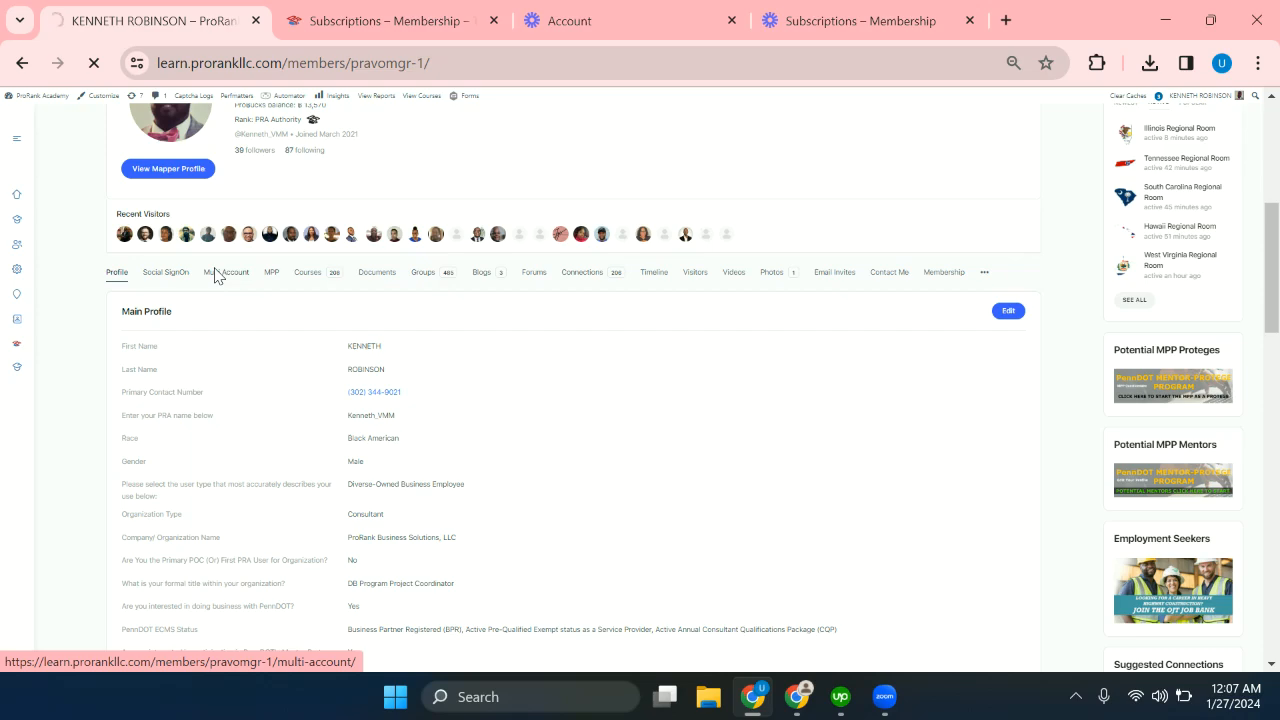
left_click(226, 272)
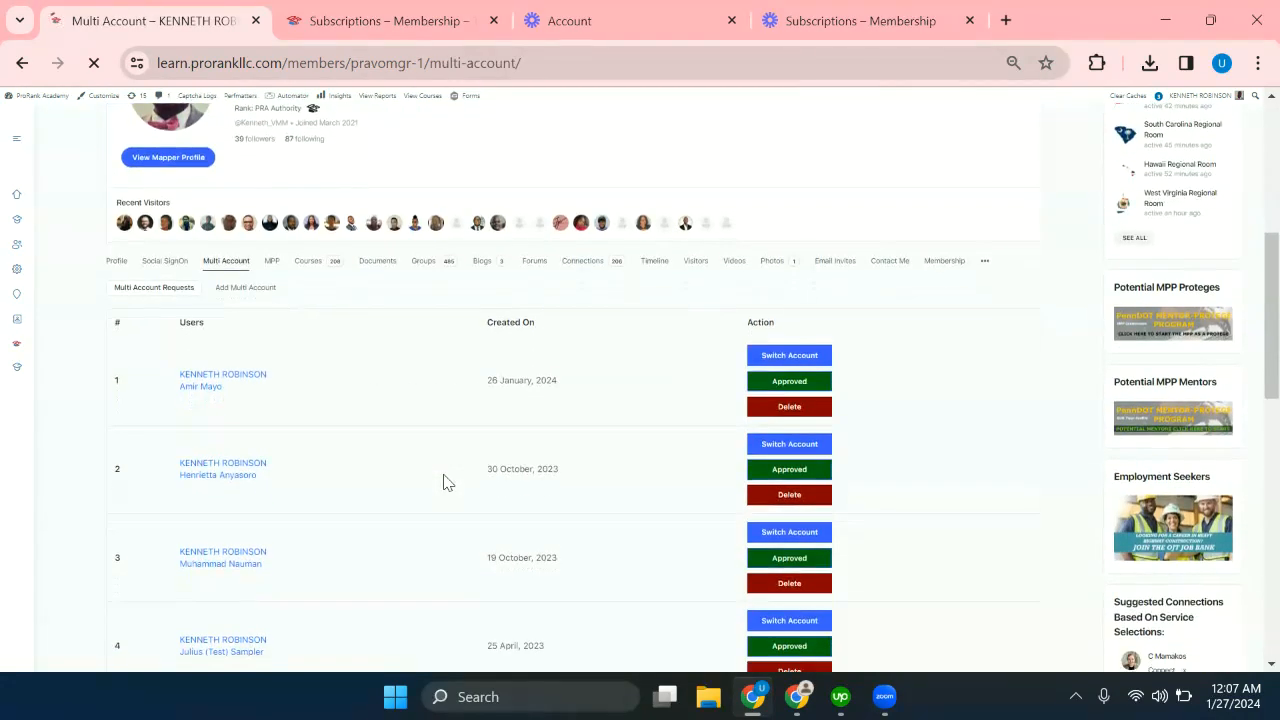
scroll("down", 3)
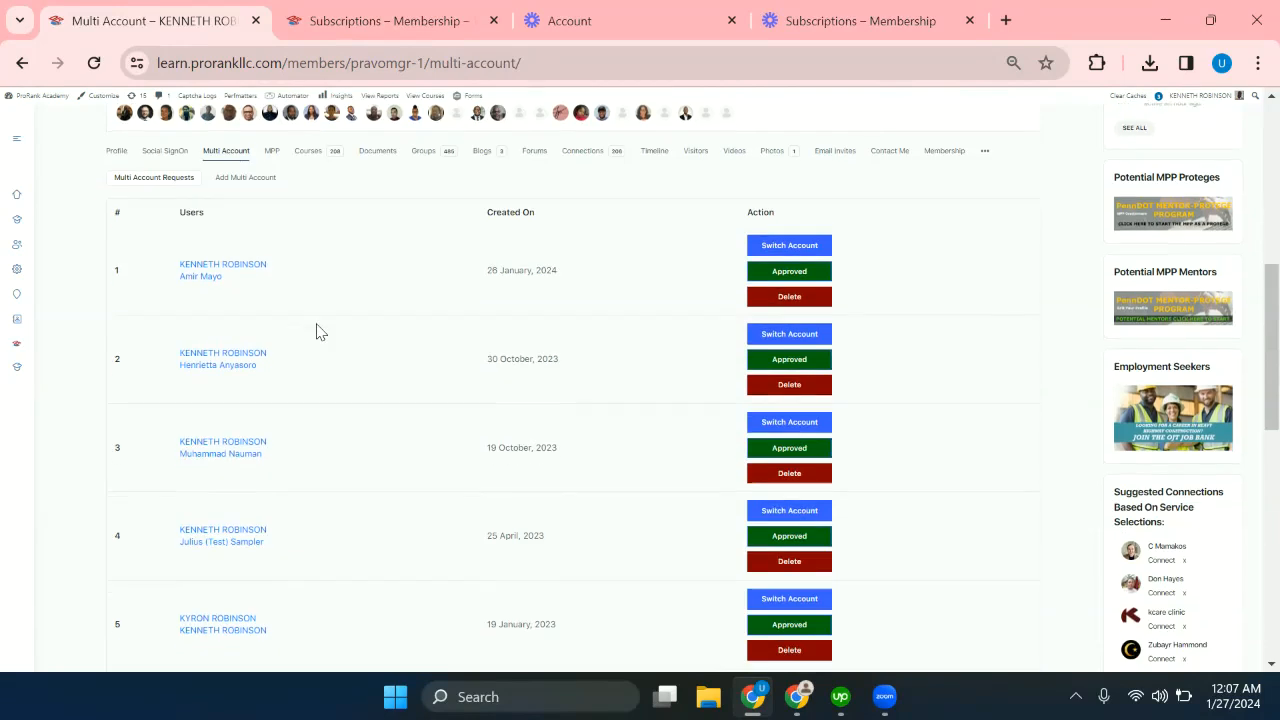
mouse_move(295, 310)
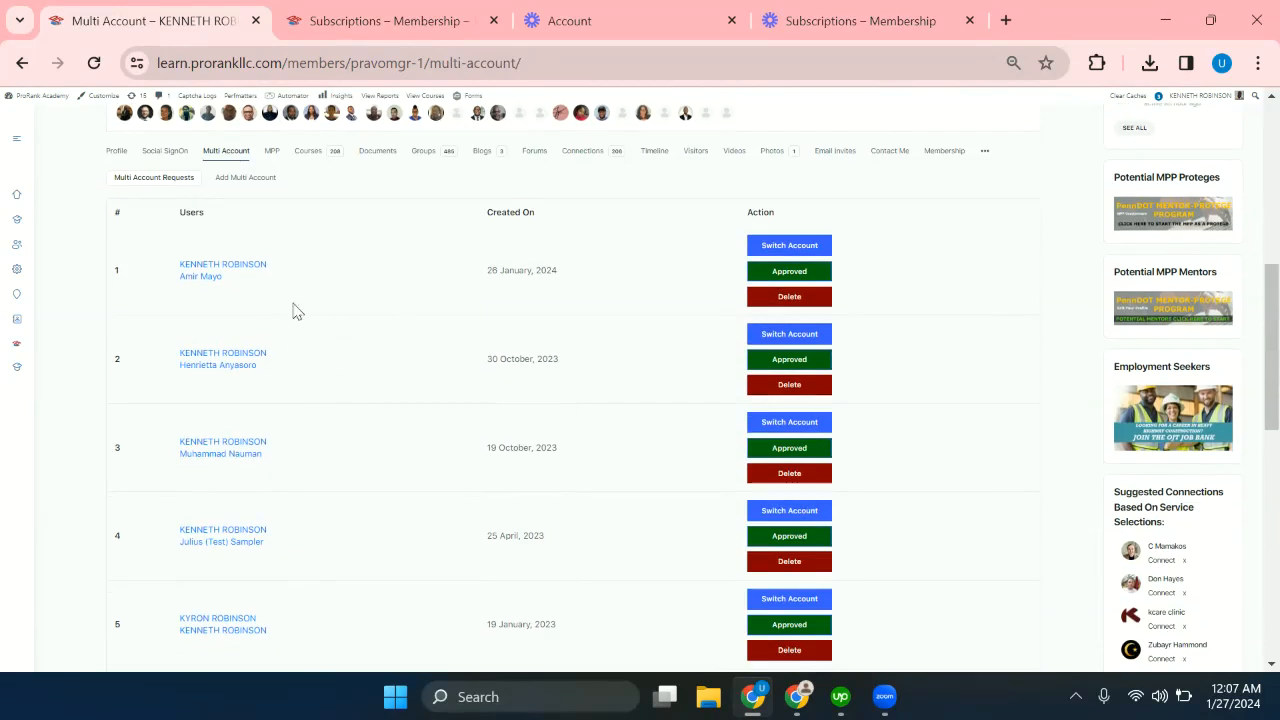
mouse_move(280, 325)
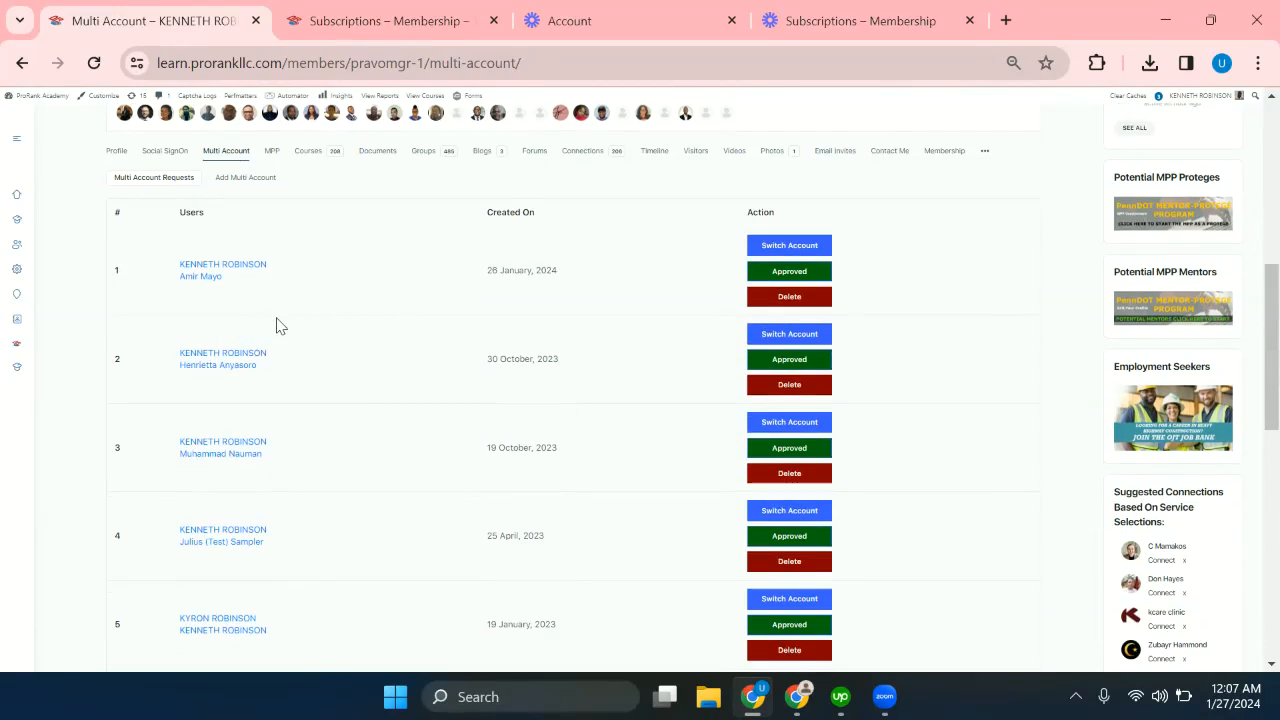
scroll("down", 3)
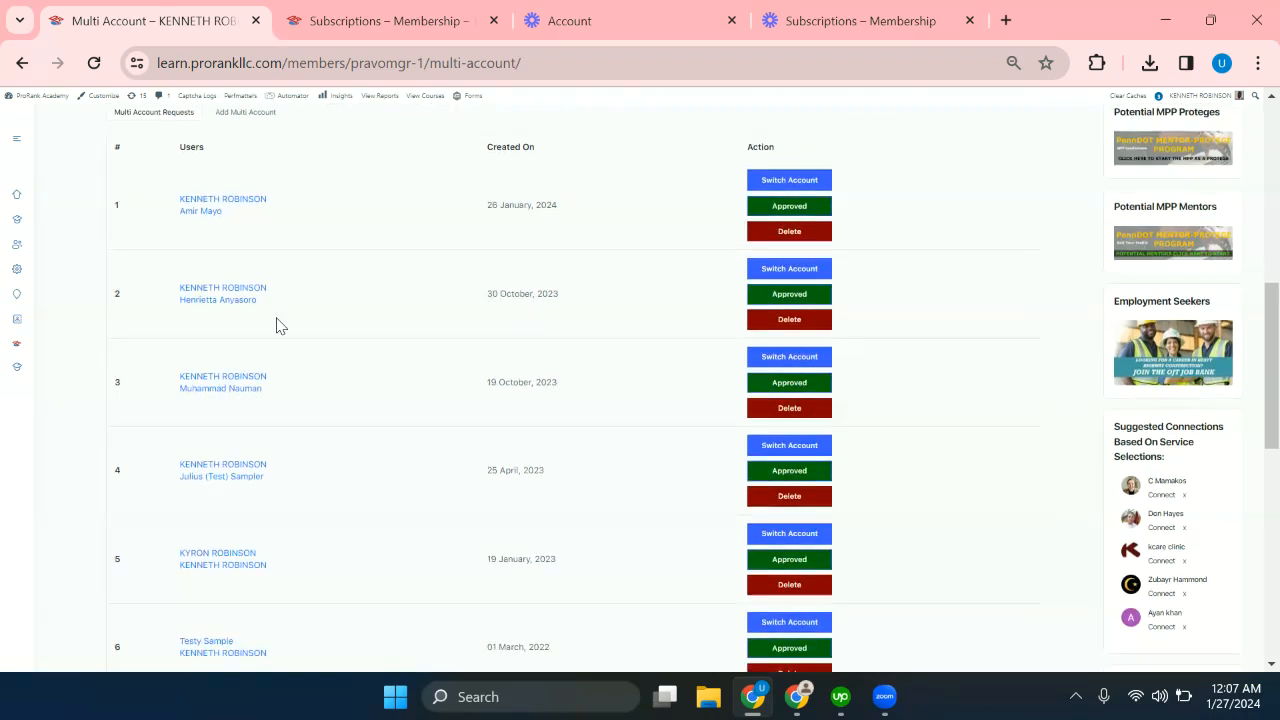
scroll("down", 3)
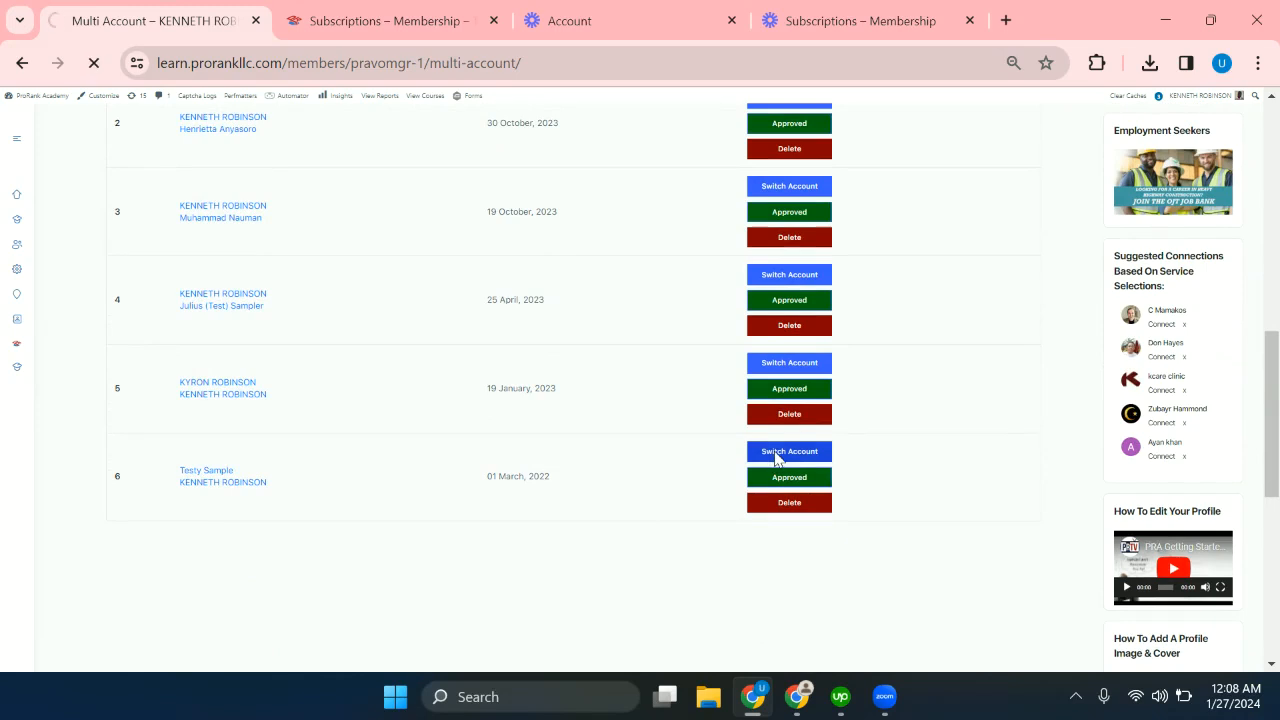
left_click(789, 451)
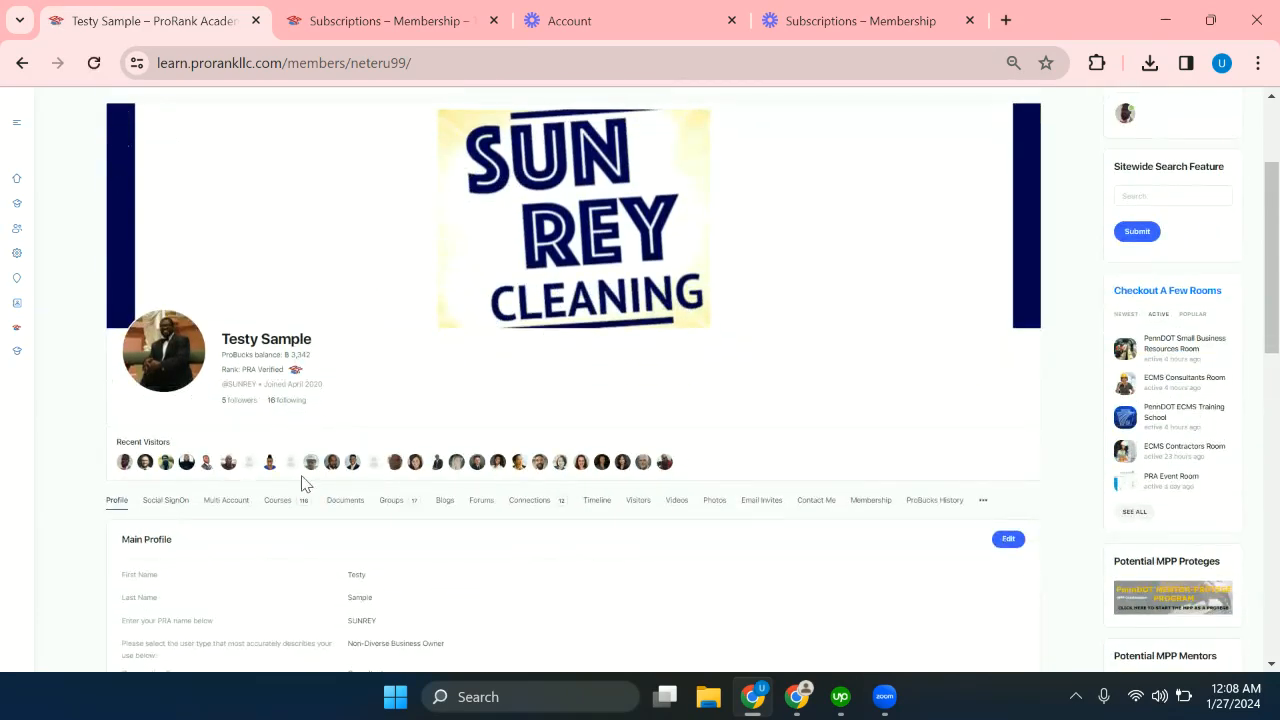
scroll("down", 3)
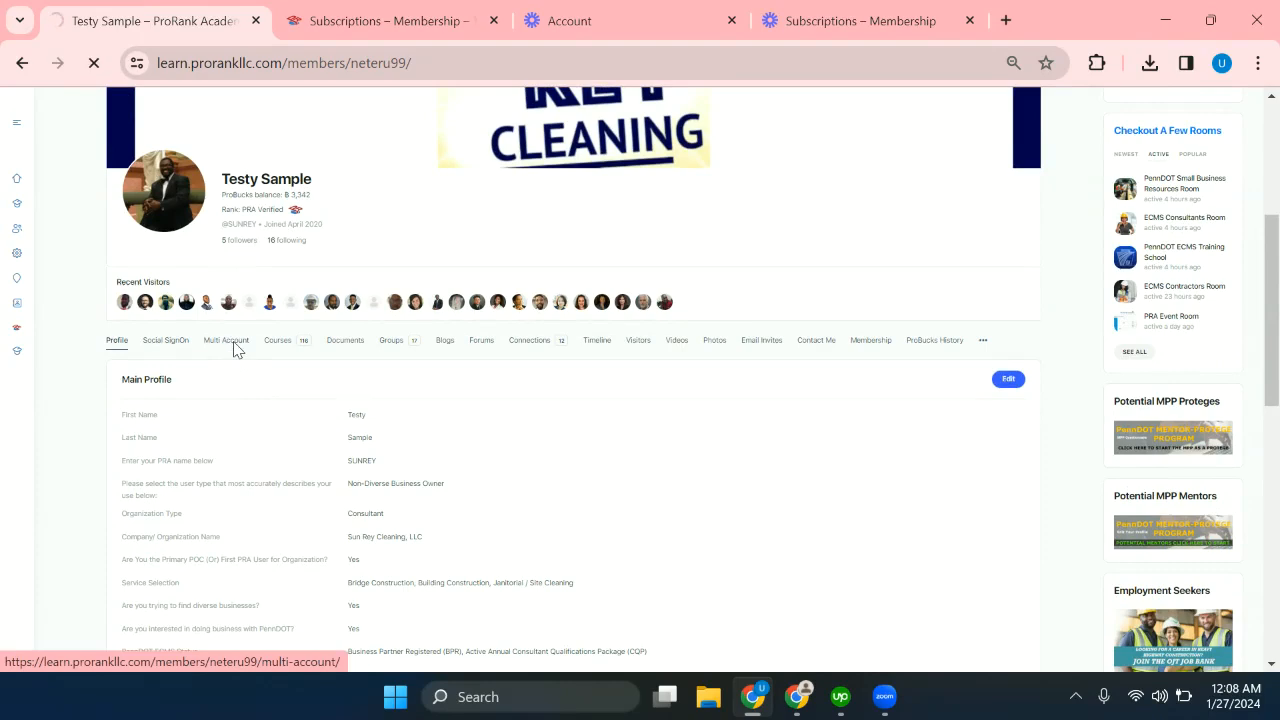
left_click(226, 340)
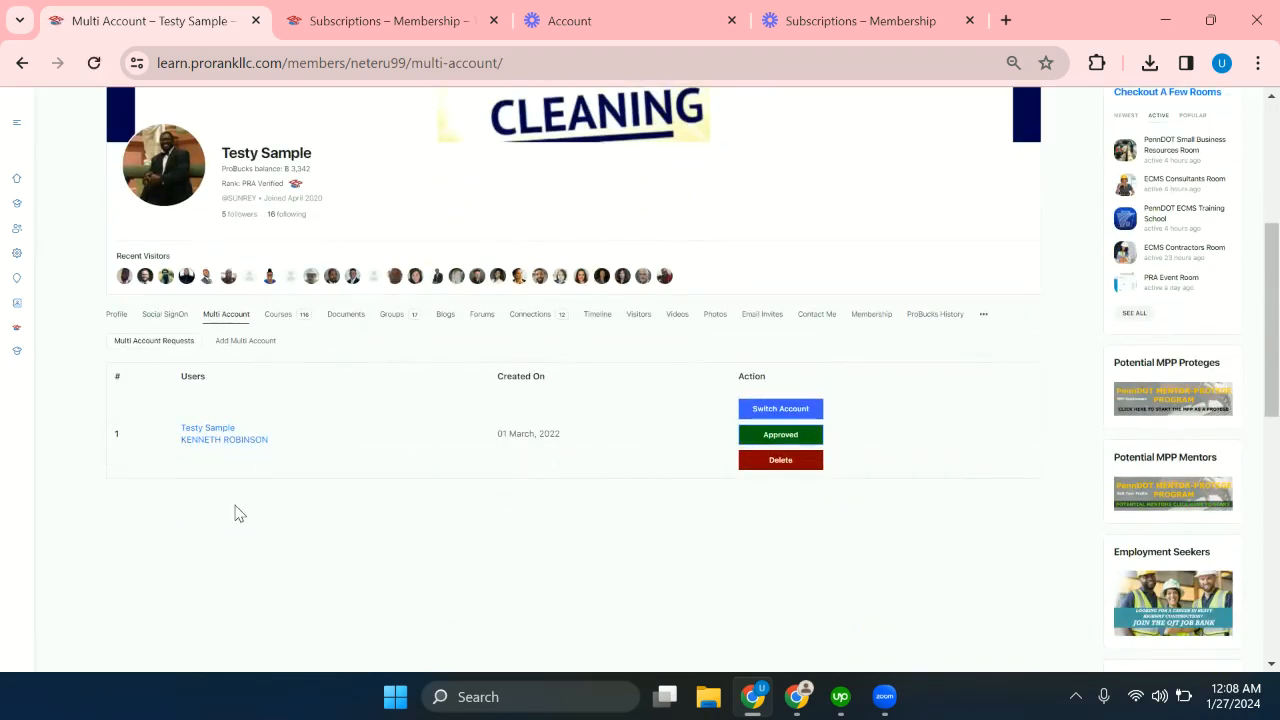
left_click(245, 340)
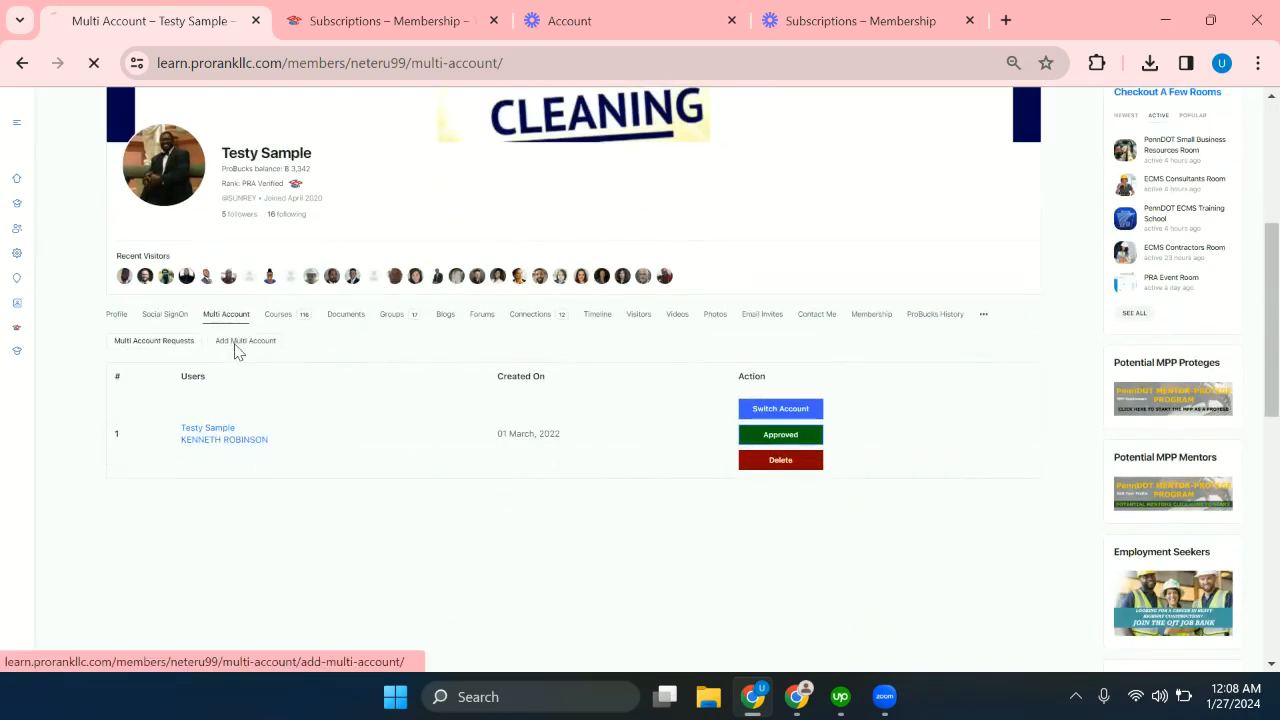
left_click(245, 340)
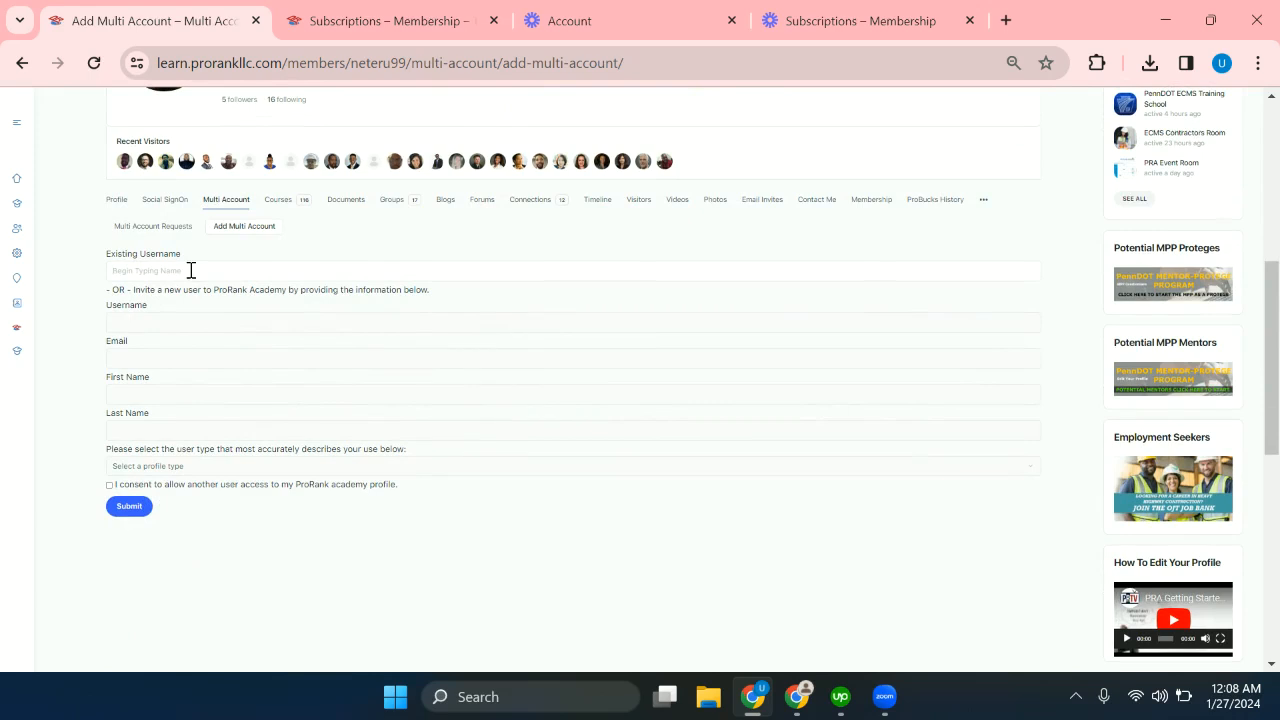
type("usmanrasoolbhatti")
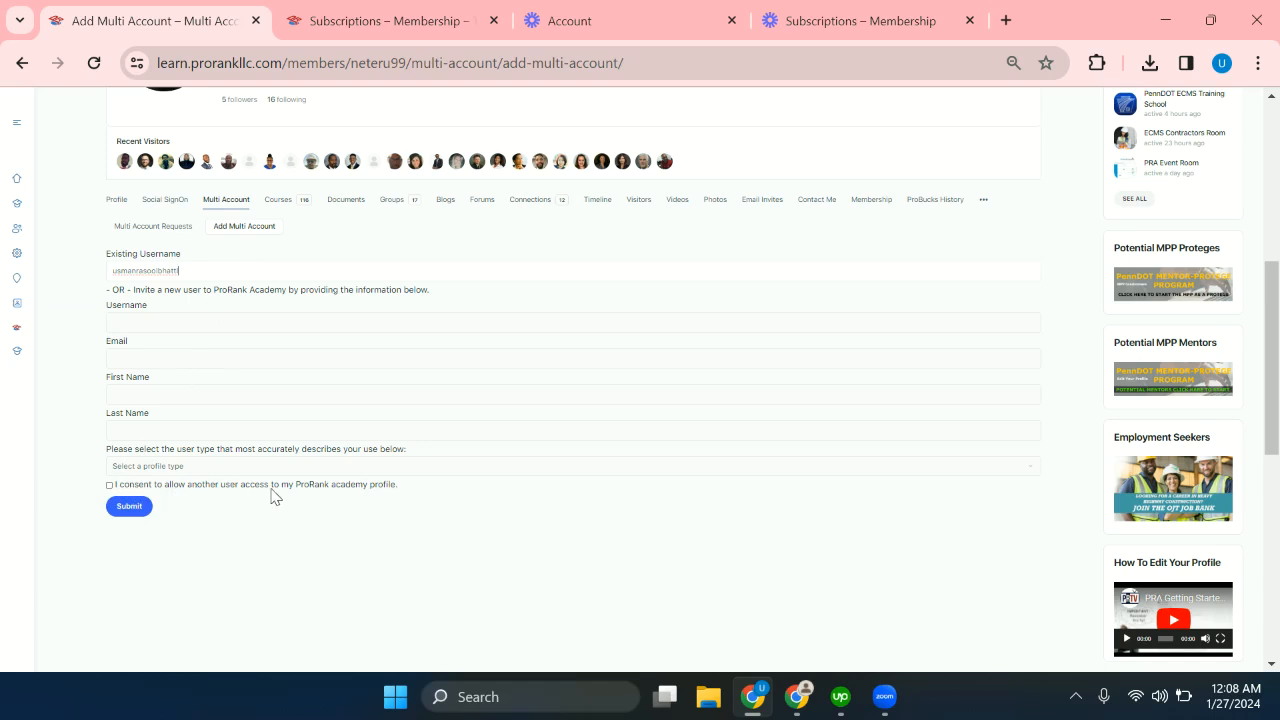
mouse_move(372, 497)
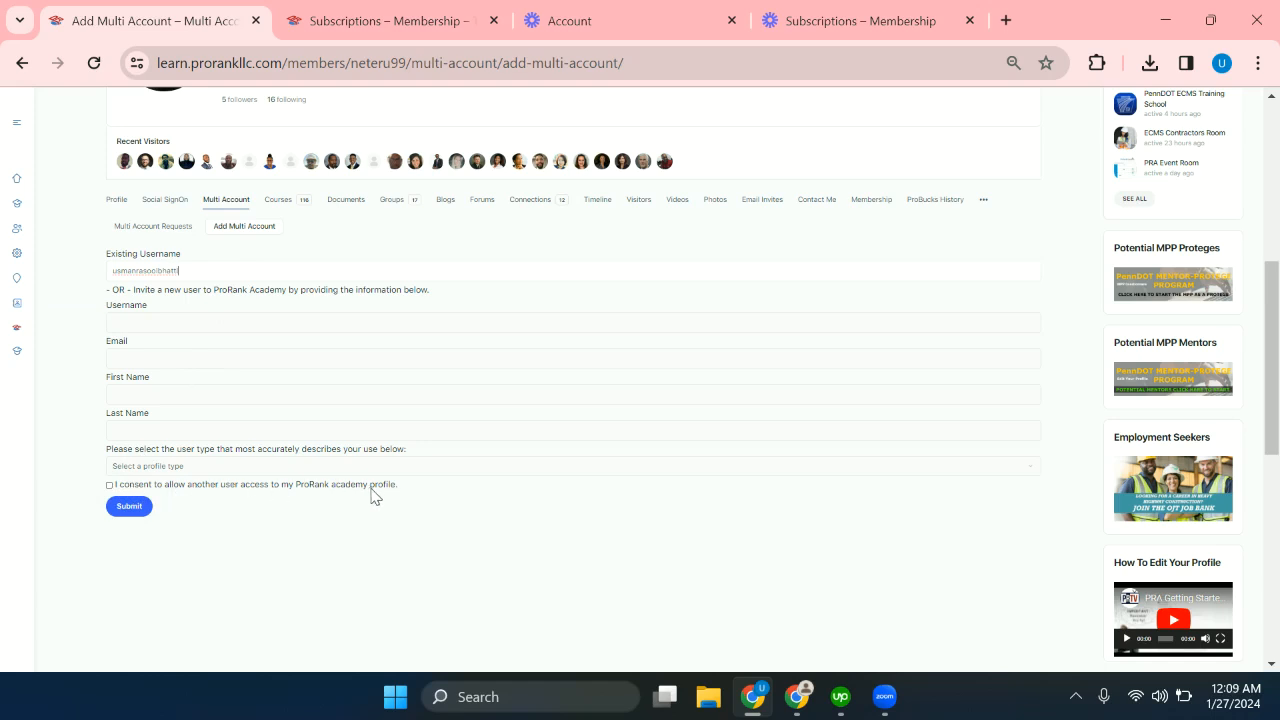
mouse_move(180, 303)
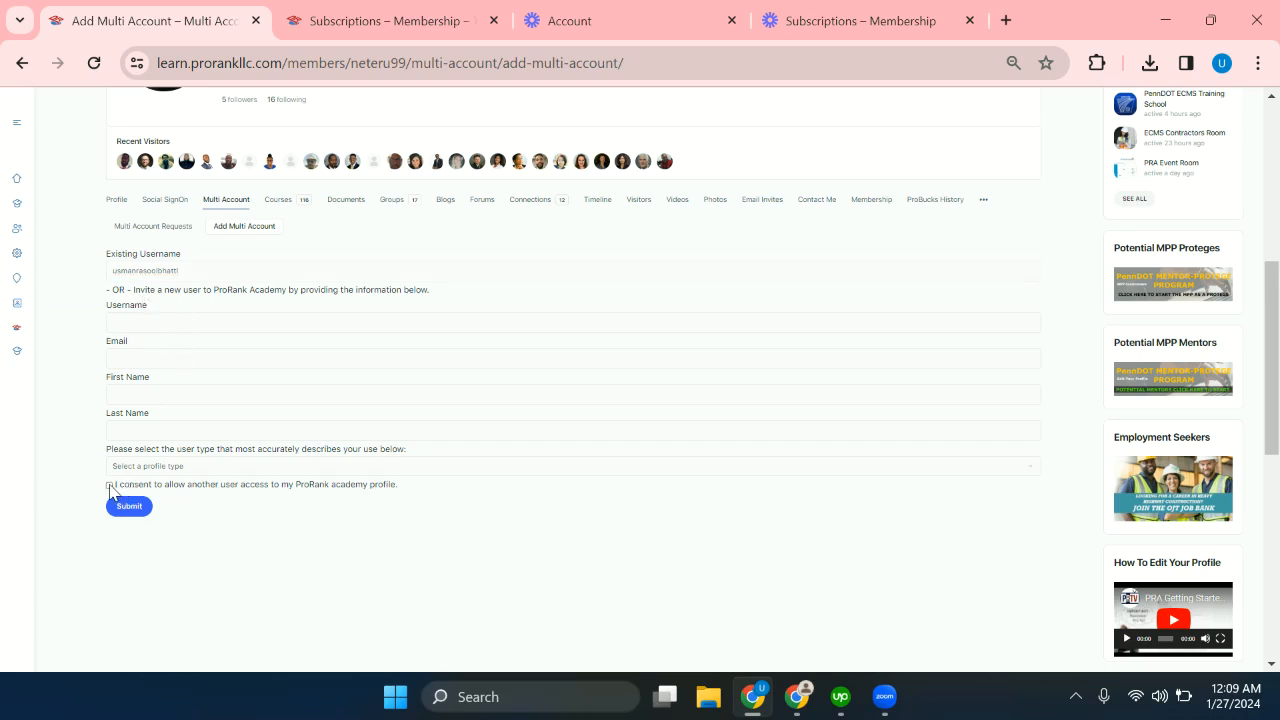
left_click(109, 485)
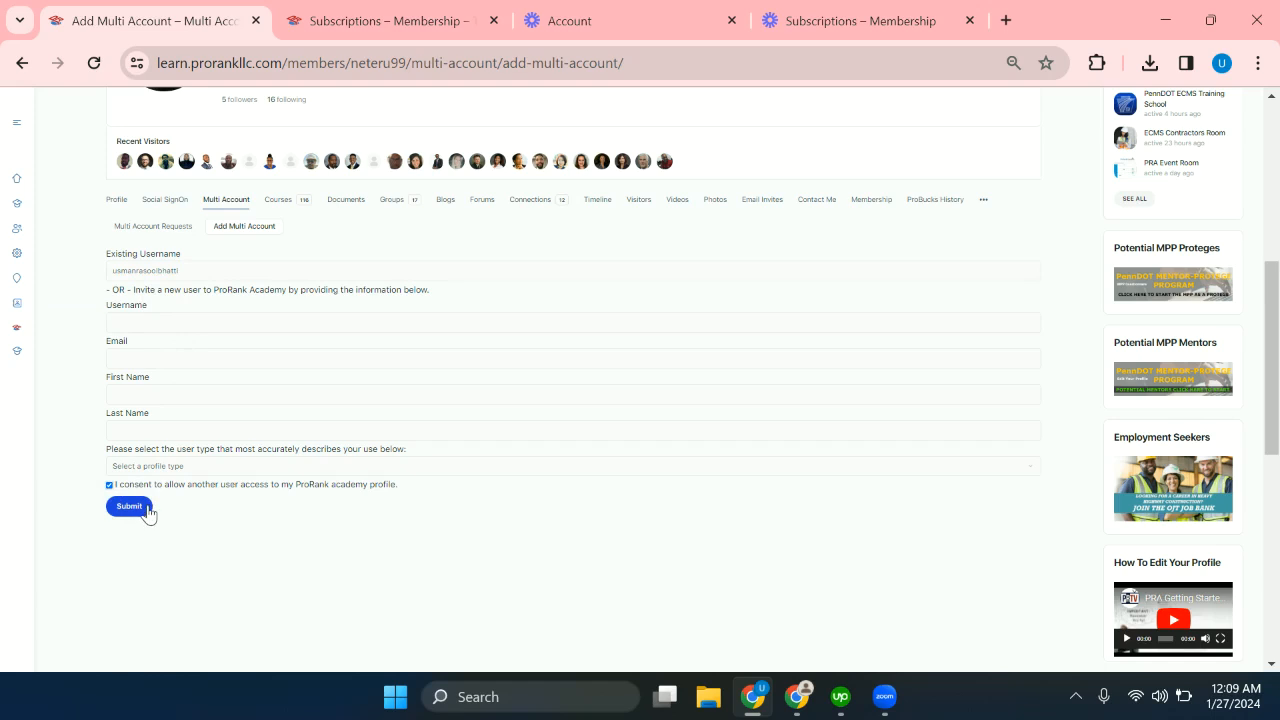
left_click(128, 506)
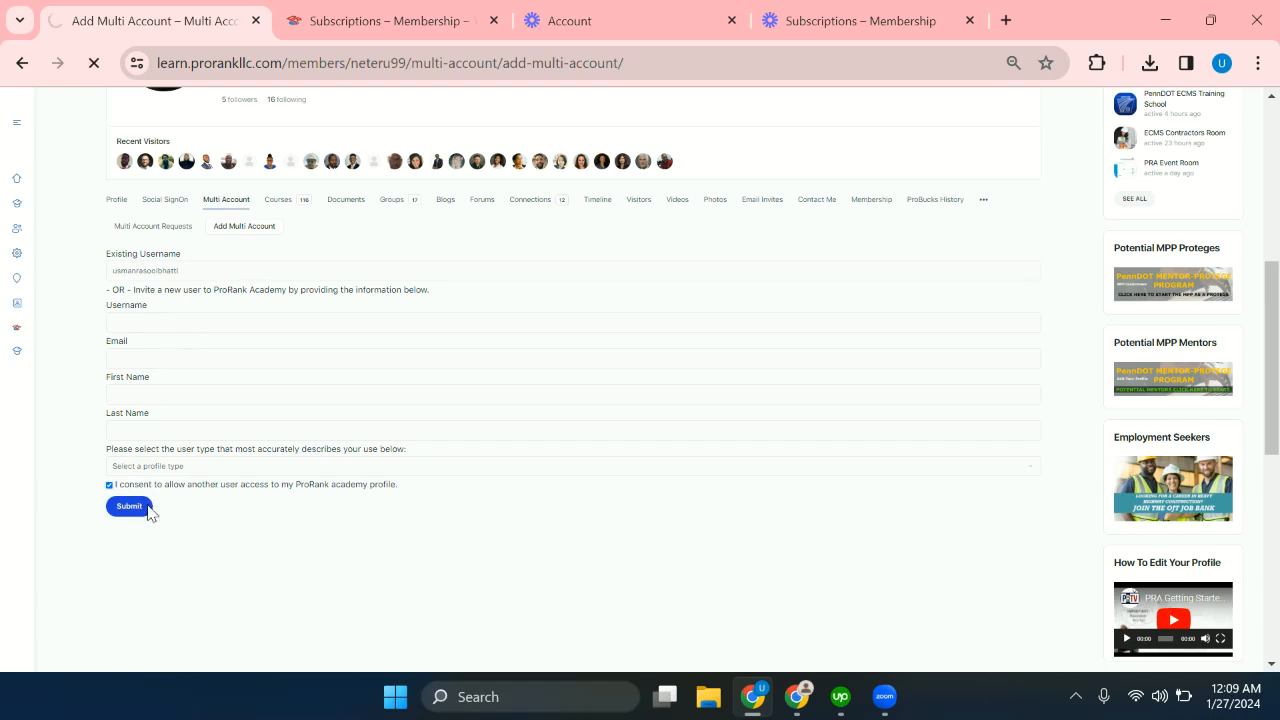
left_click(128, 506)
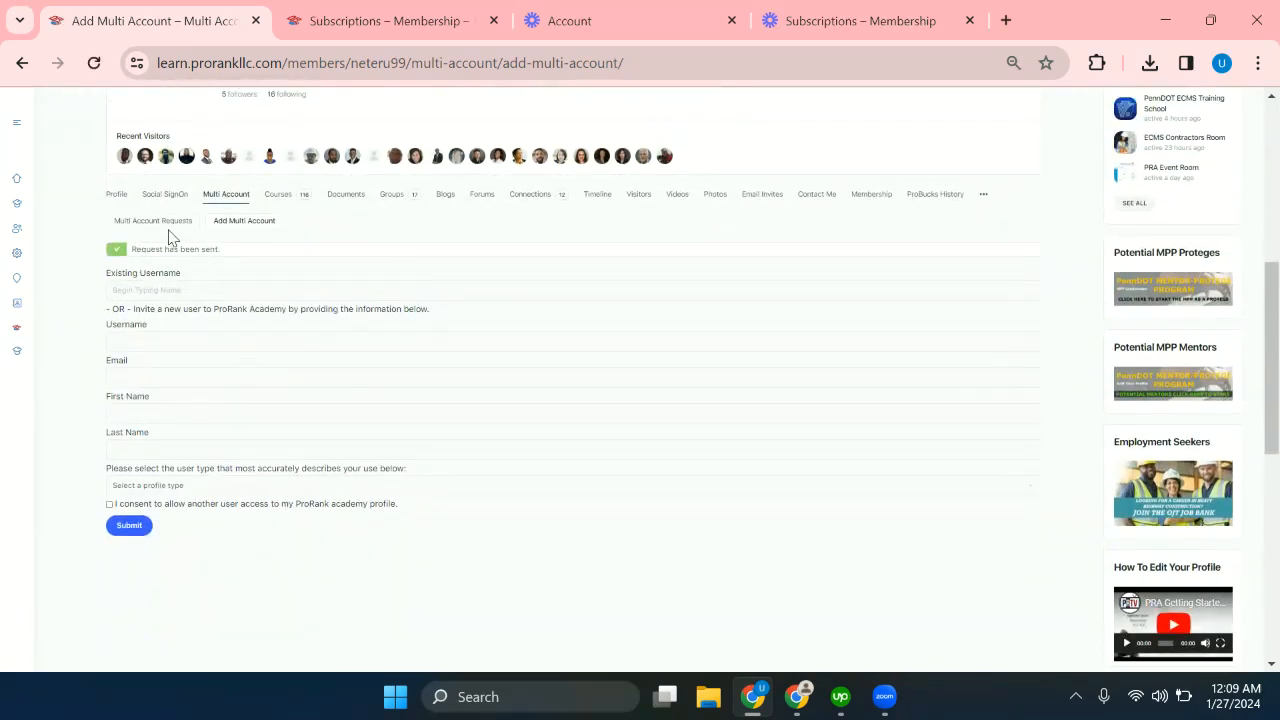
left_click(152, 221)
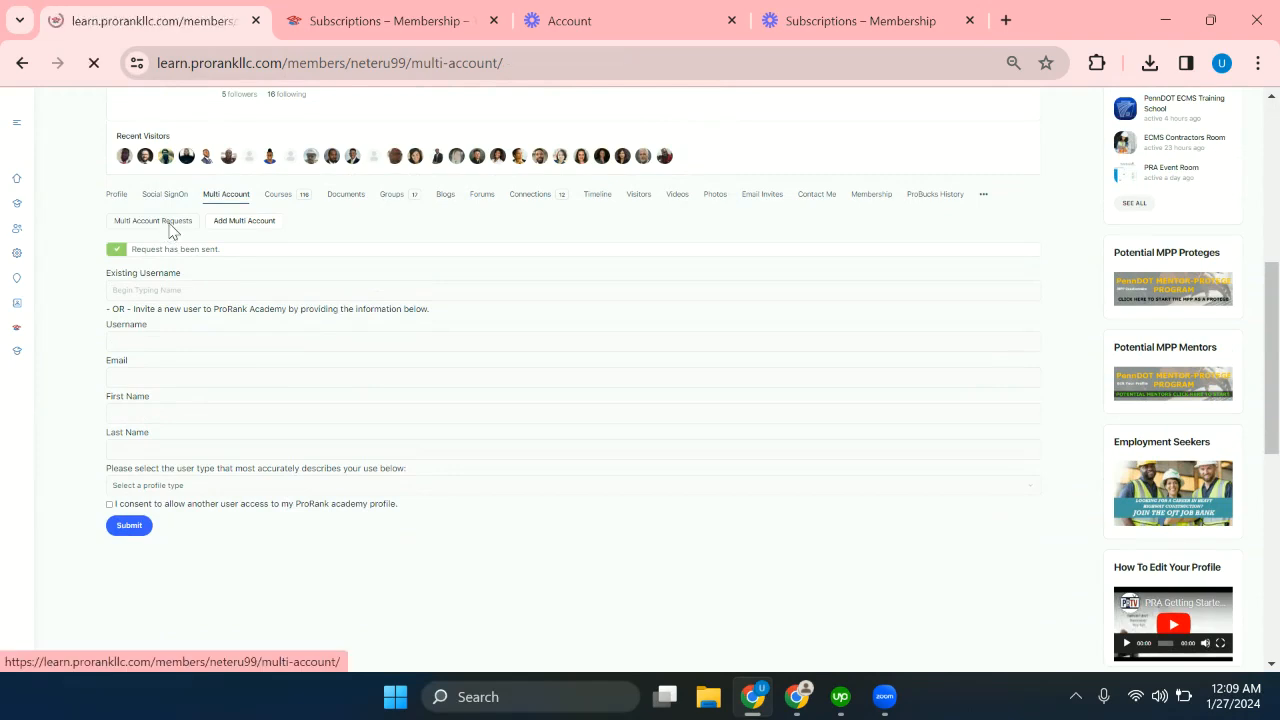
left_click(152, 220)
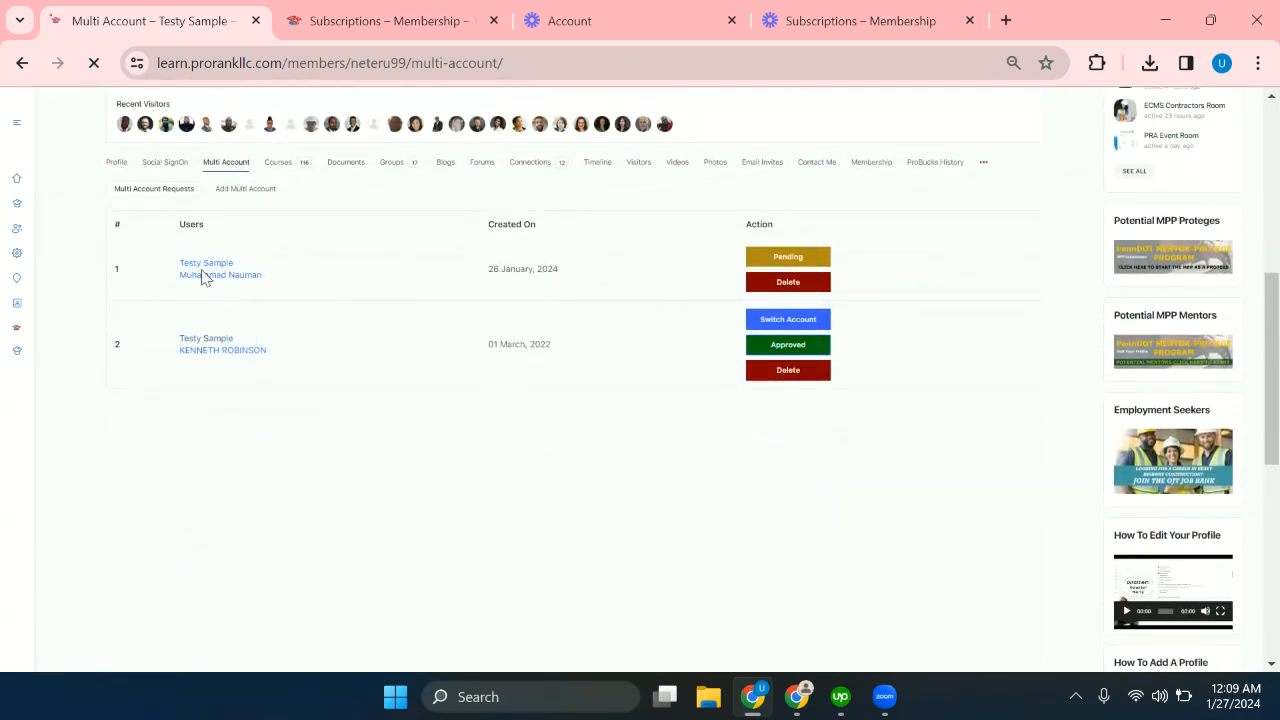
mouse_move(210, 278)
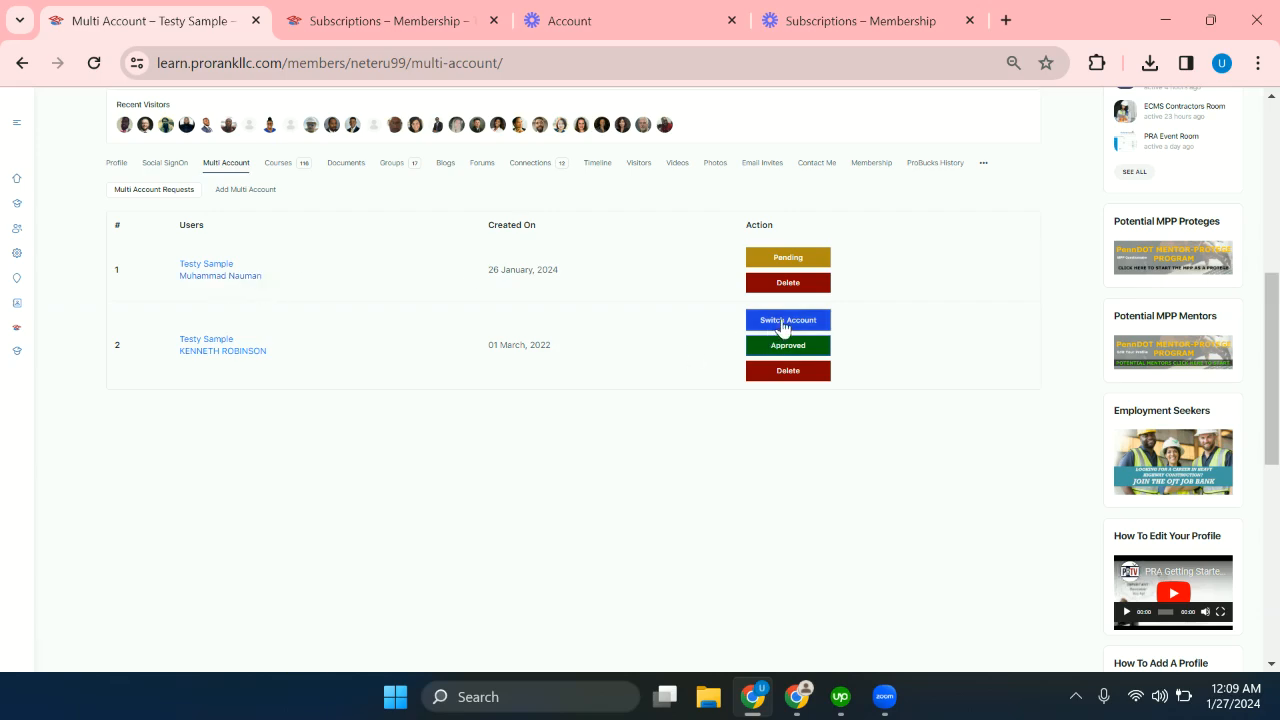
- Switch to Muhammad Nauman's browser window and show his Multi Account list
left_click(787, 320)
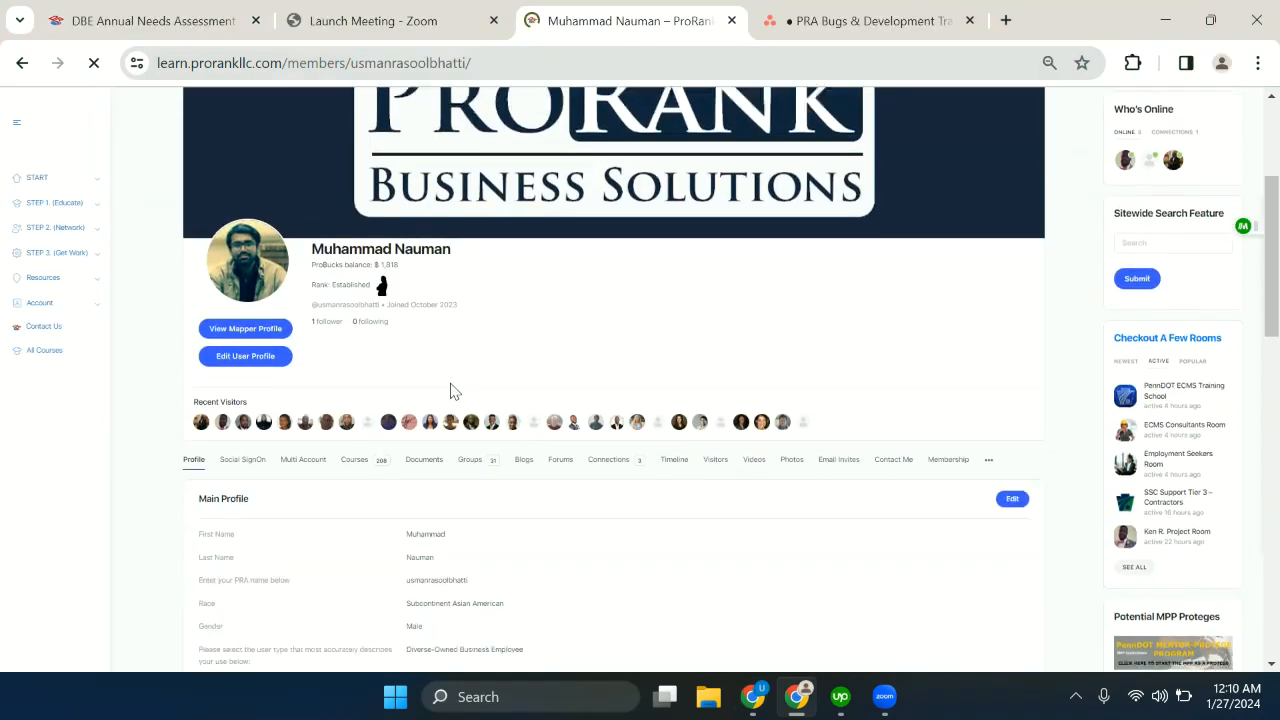
left_click(303, 459)
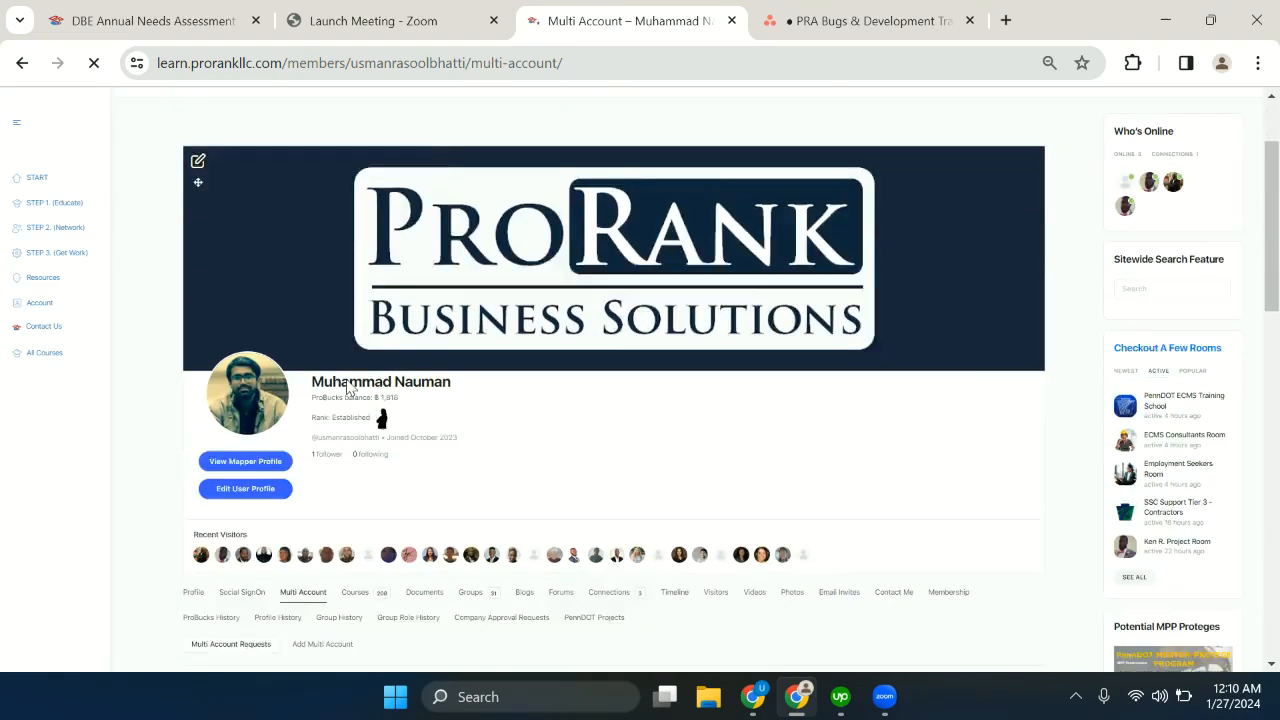
scroll("down", 3)
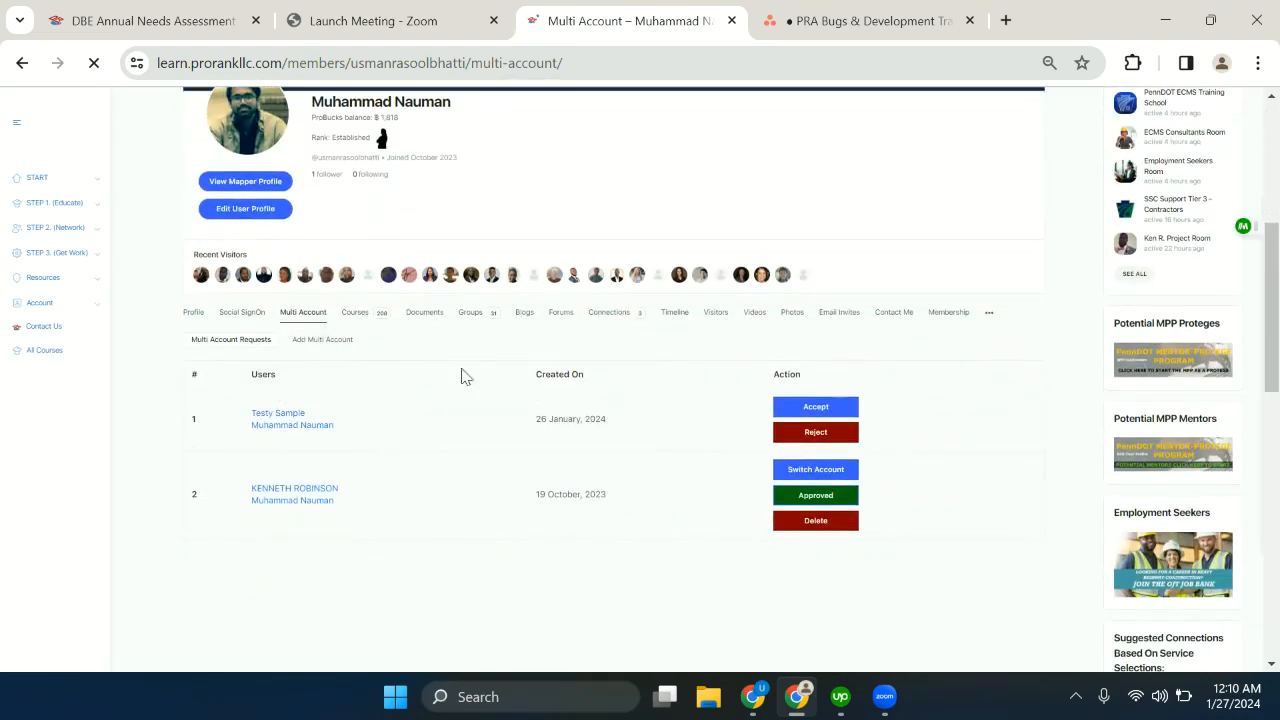
- Accept Testy Sample's pending link invitation and confirm the acceptance
left_click(815, 406)
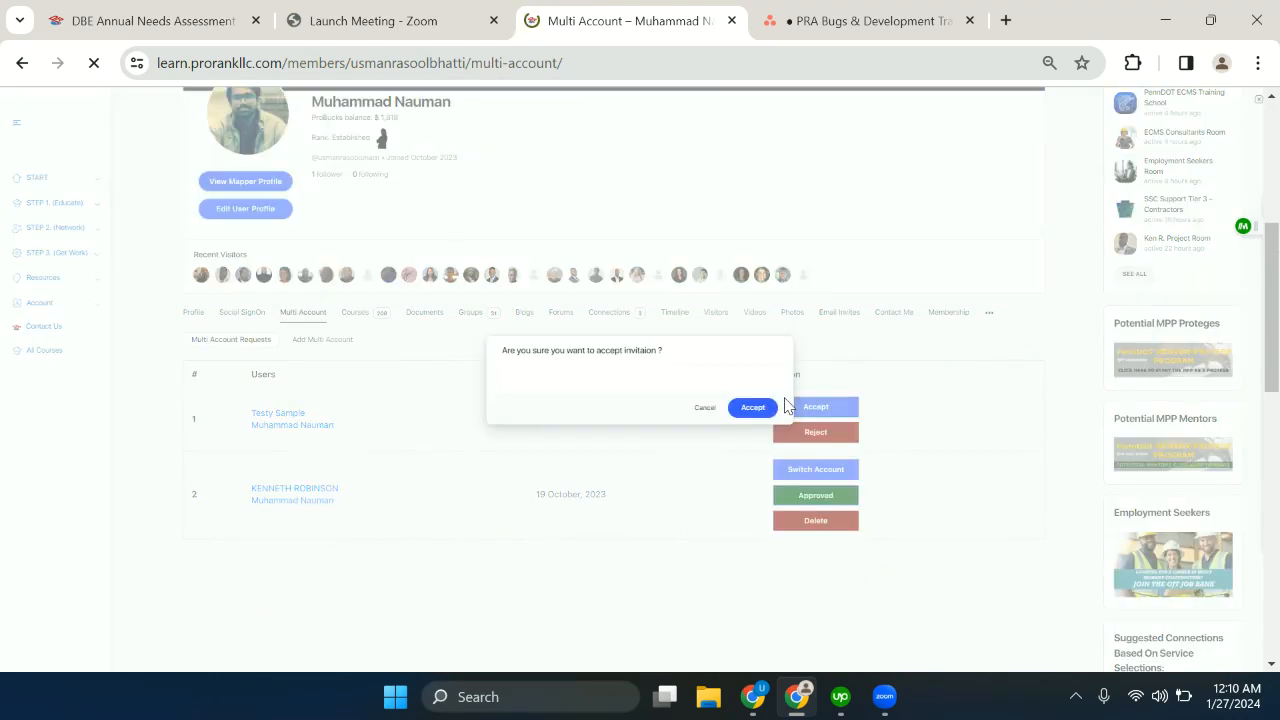
left_click(752, 407)
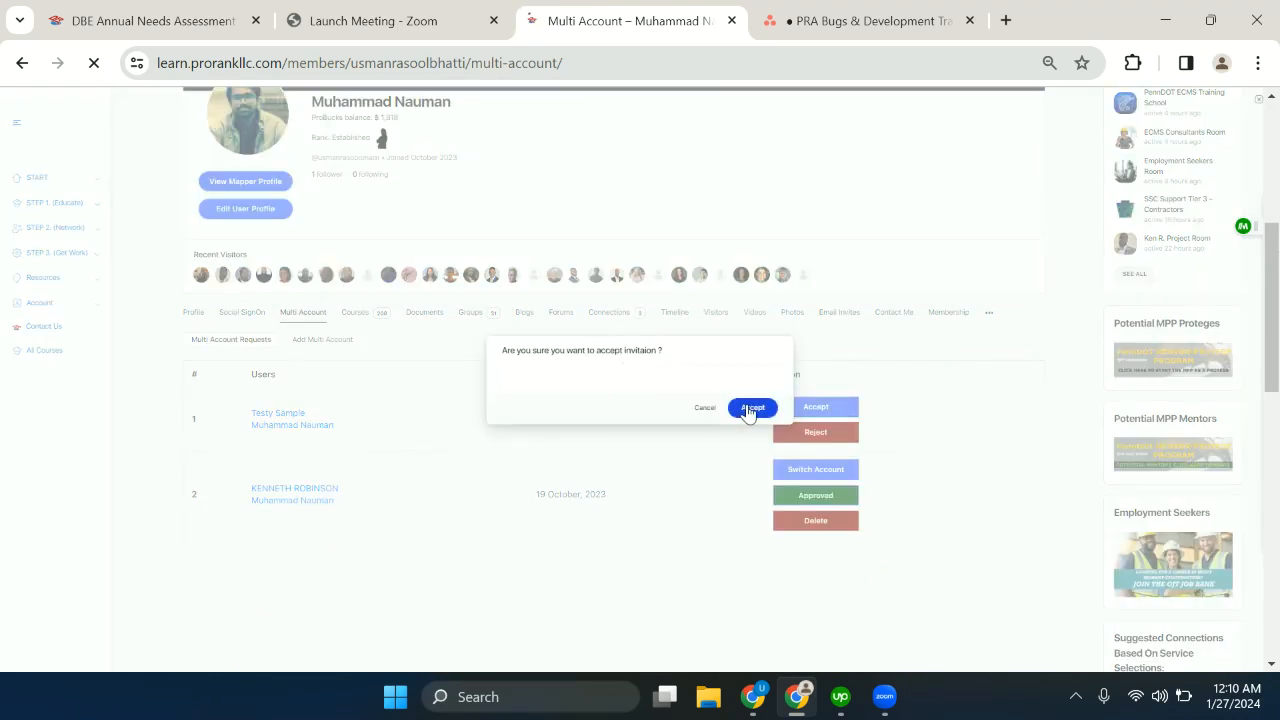
left_click(752, 407)
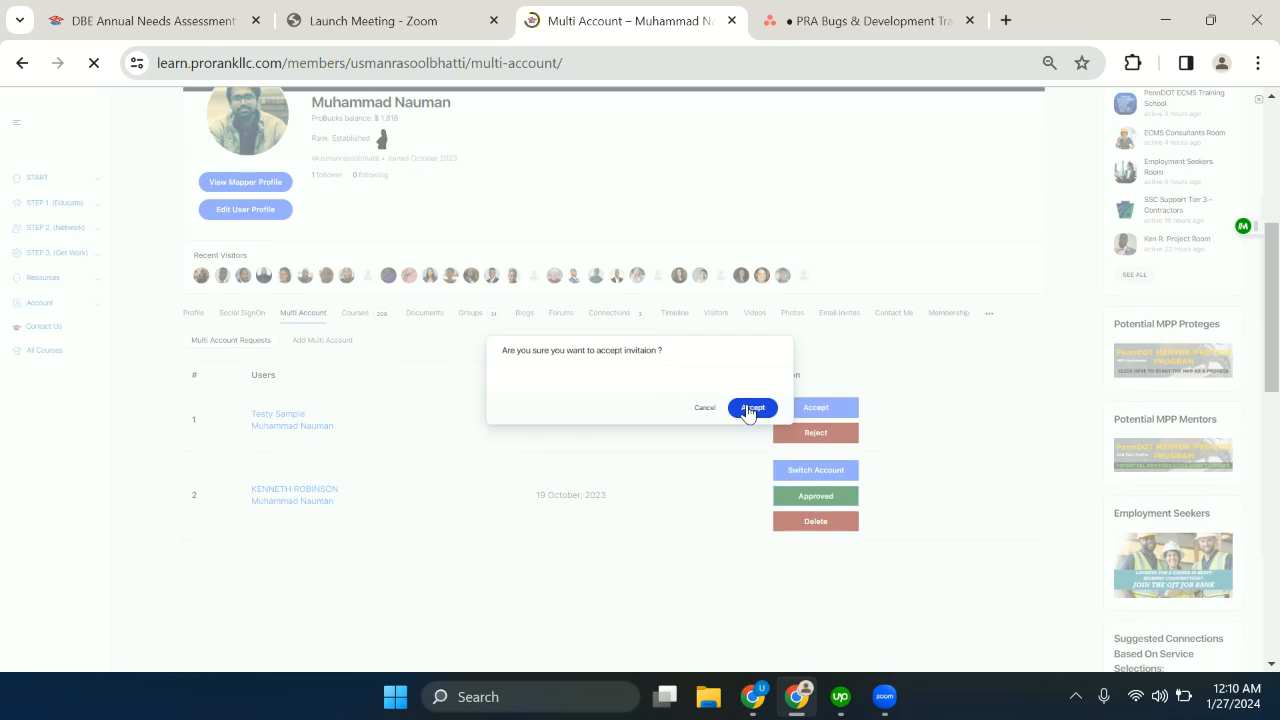
left_click(751, 407)
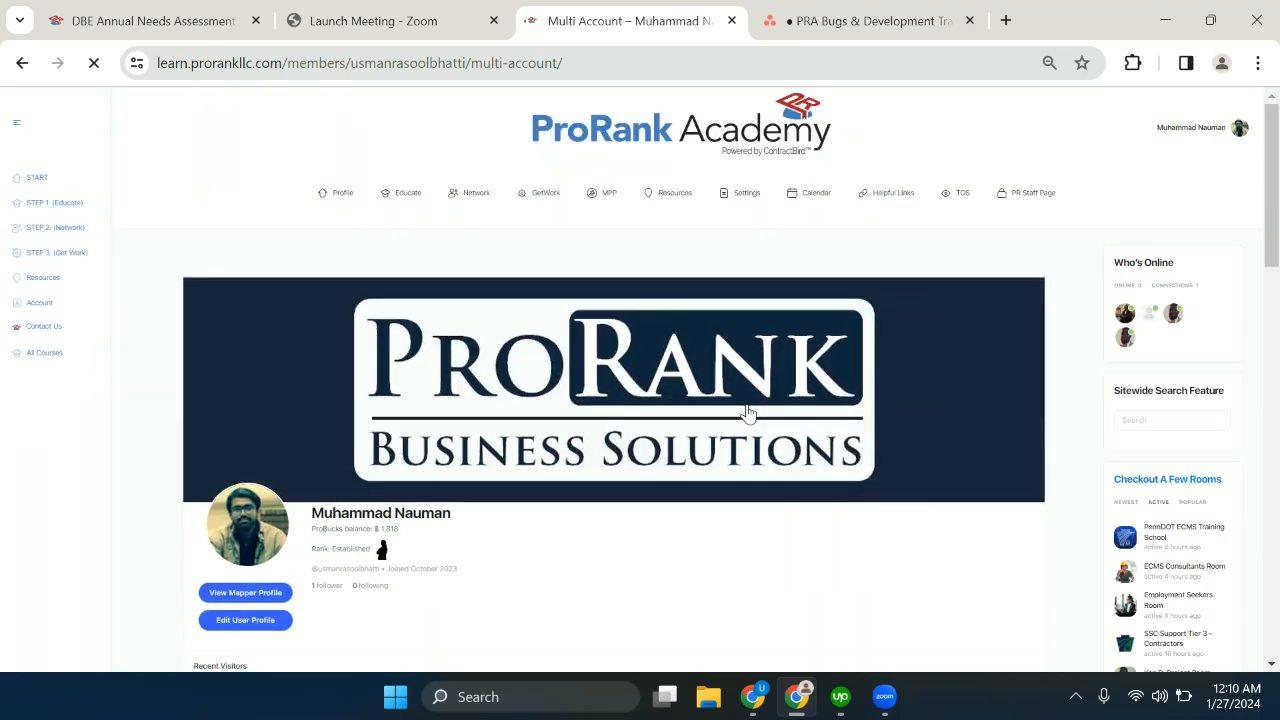
- Switch from Muhammad Nauman to the newly approved Testy Sample profile
scroll("down", 3)
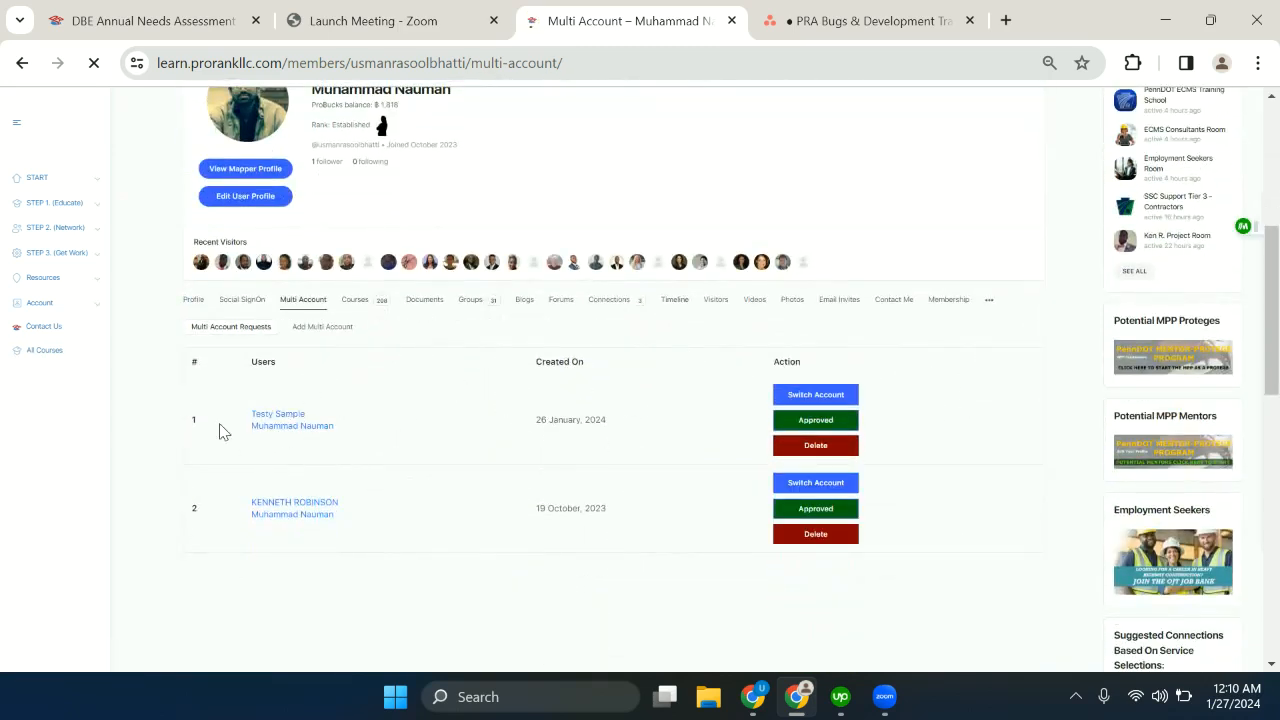
left_click(815, 394)
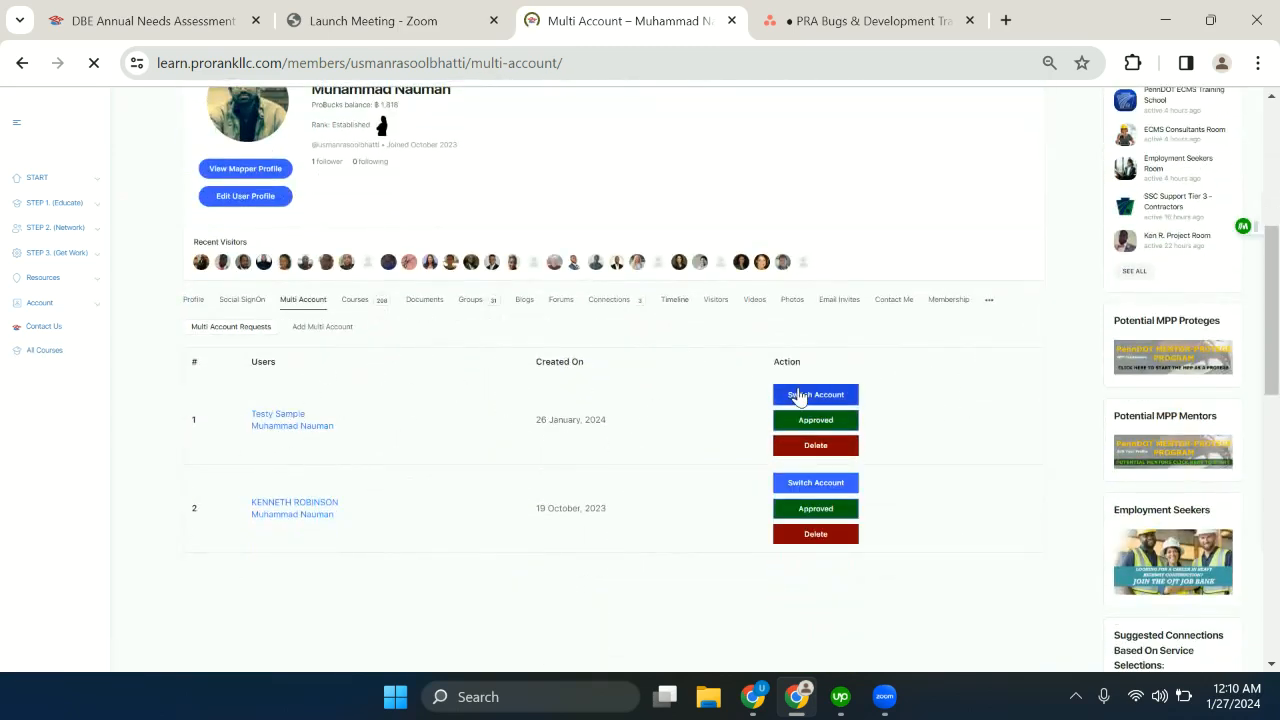
left_click(815, 394)
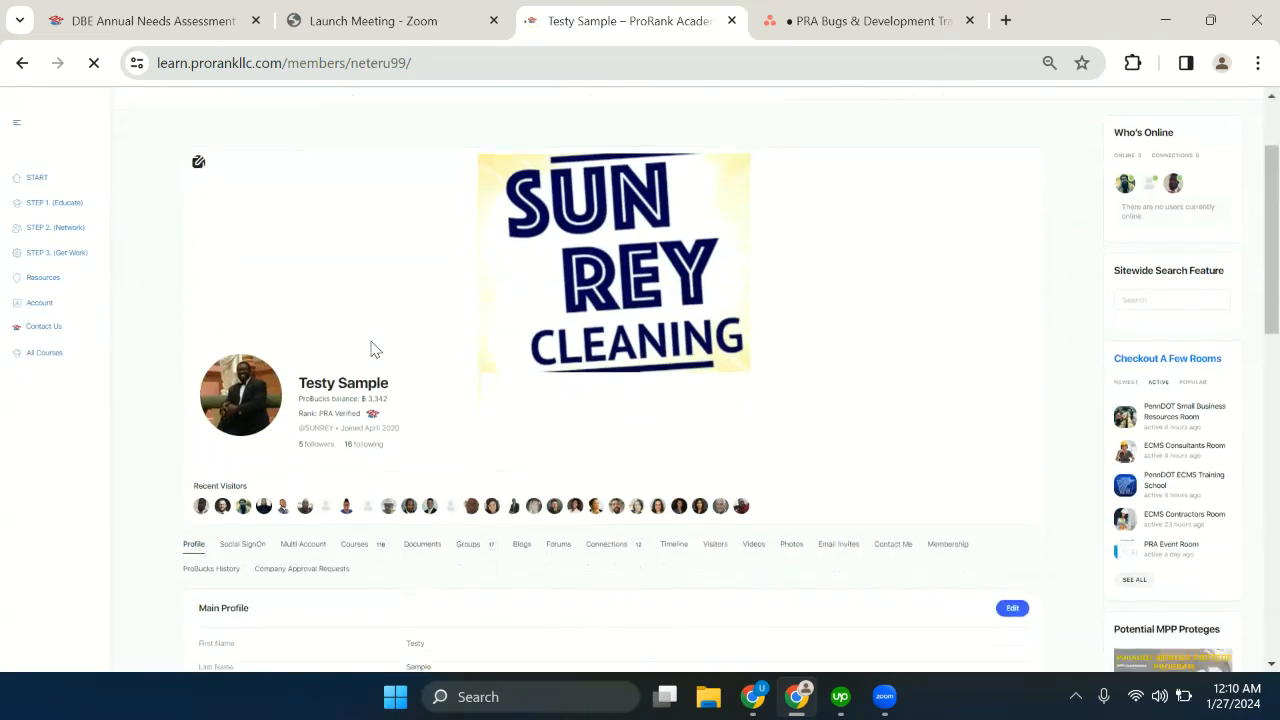